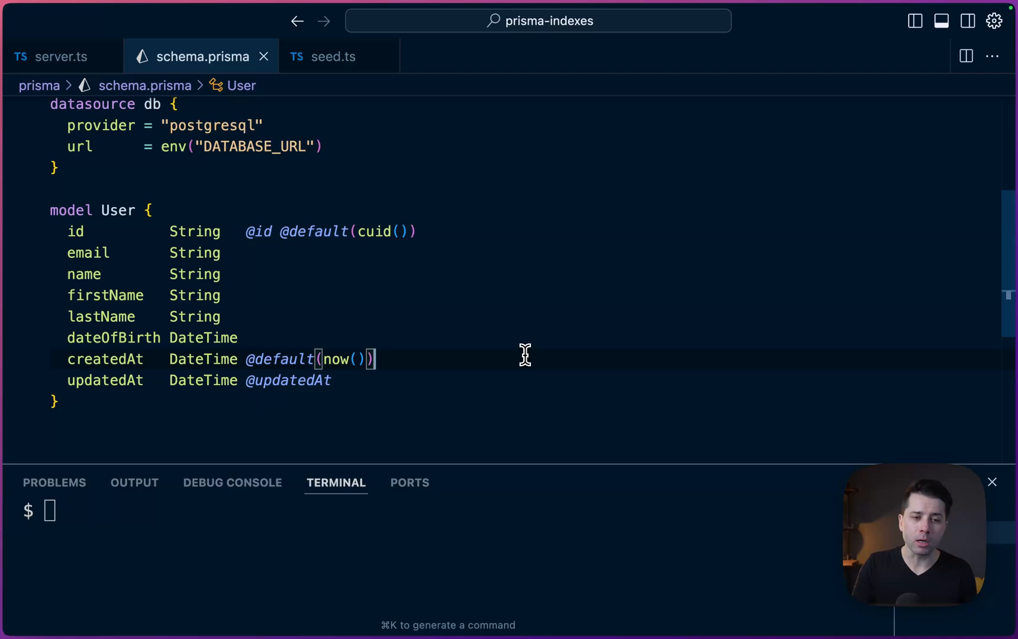
# View seed.ts and inspect the createRandomUser function that builds random users
pyautogui.doubleClick(117, 211)
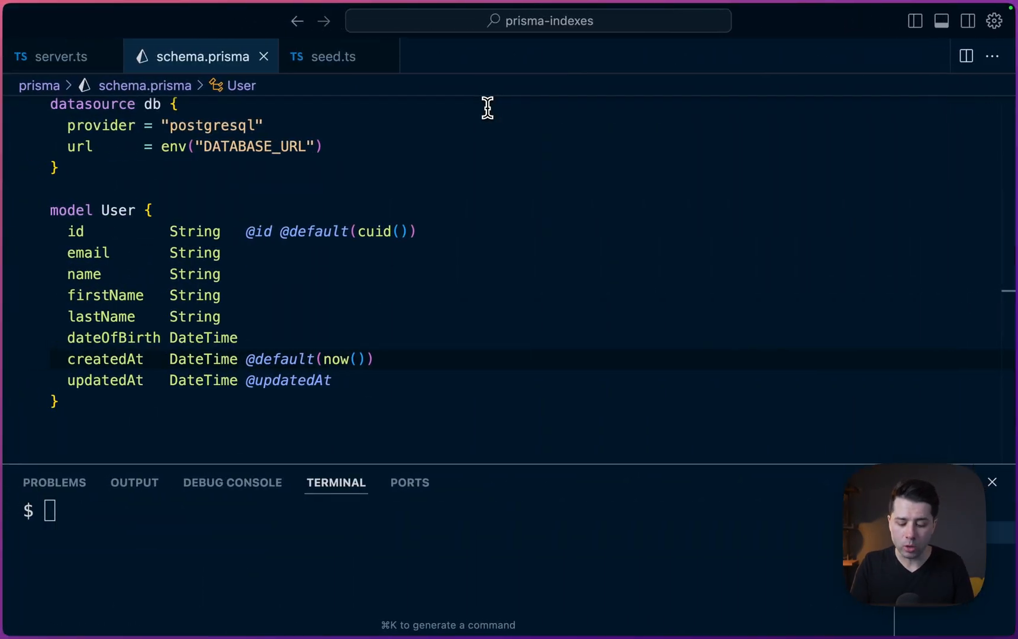
pyautogui.click(333, 56)
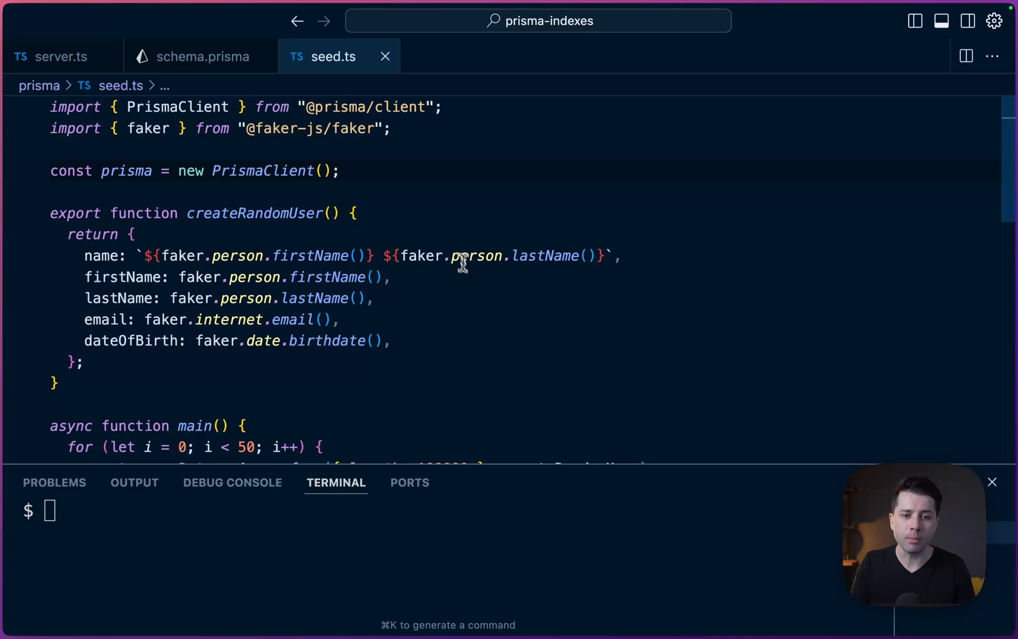
pyautogui.click(471, 277)
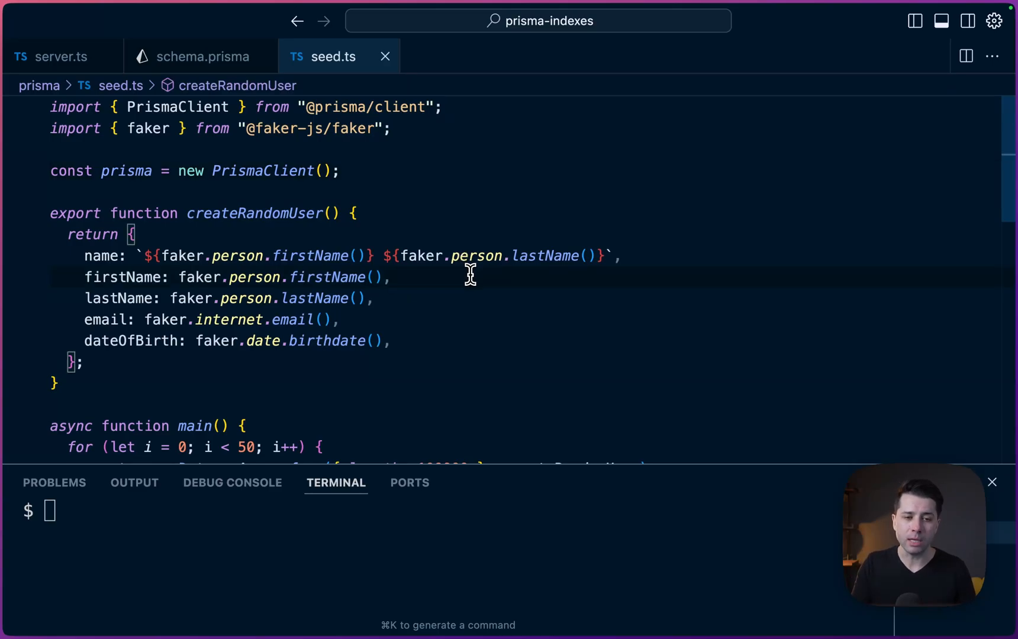
pyautogui.doubleClick(254, 213)
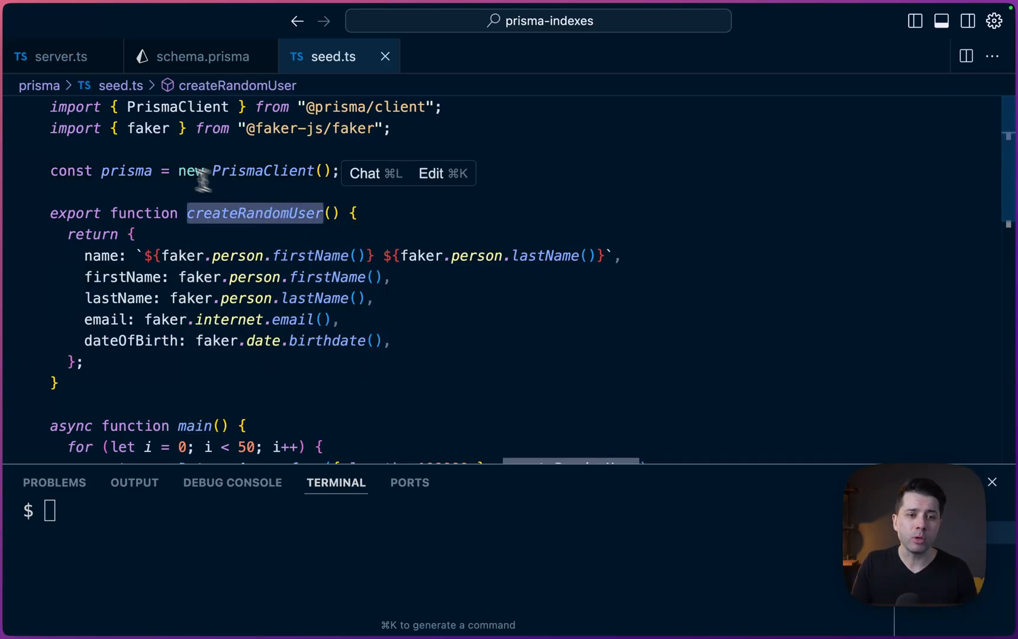
pyautogui.scroll(-3)
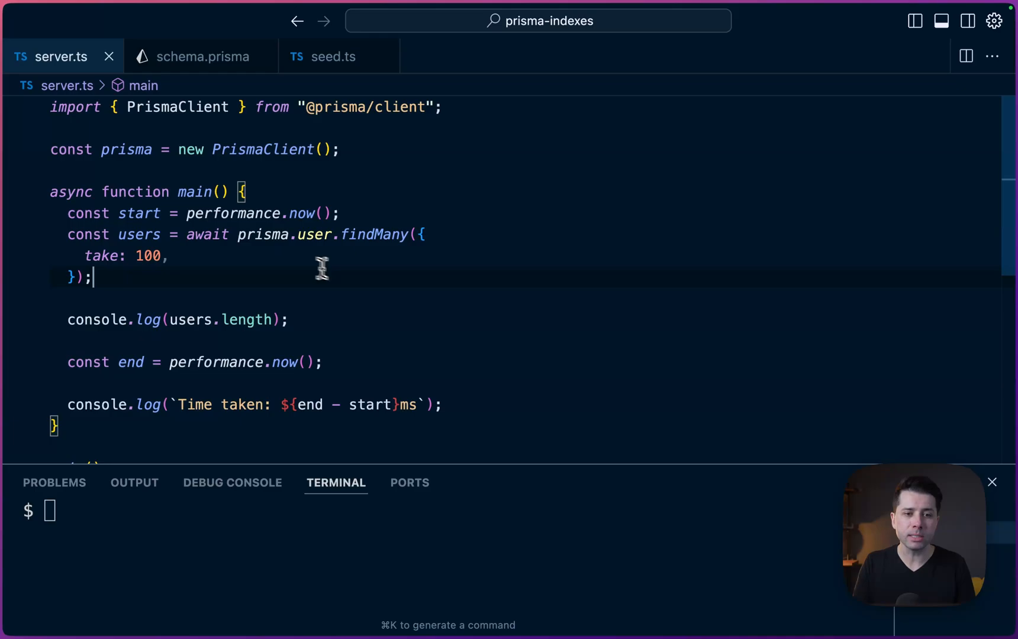
# Run npm run dev in the terminal, fetching 100 users in about 77.5 ms, then select take: 100
pyautogui.click(445, 235)
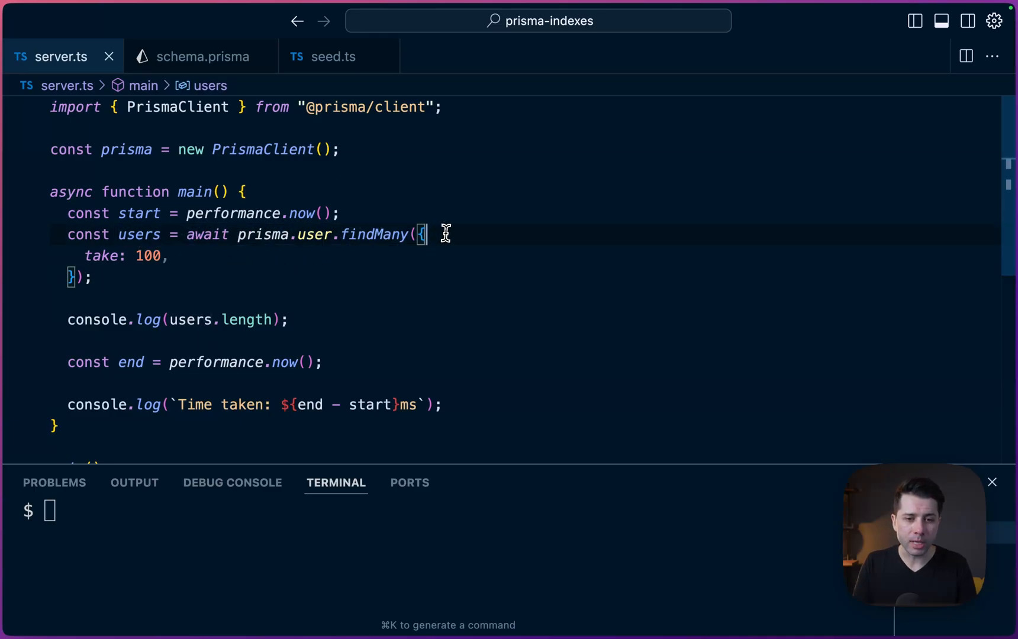
pyautogui.click(170, 256)
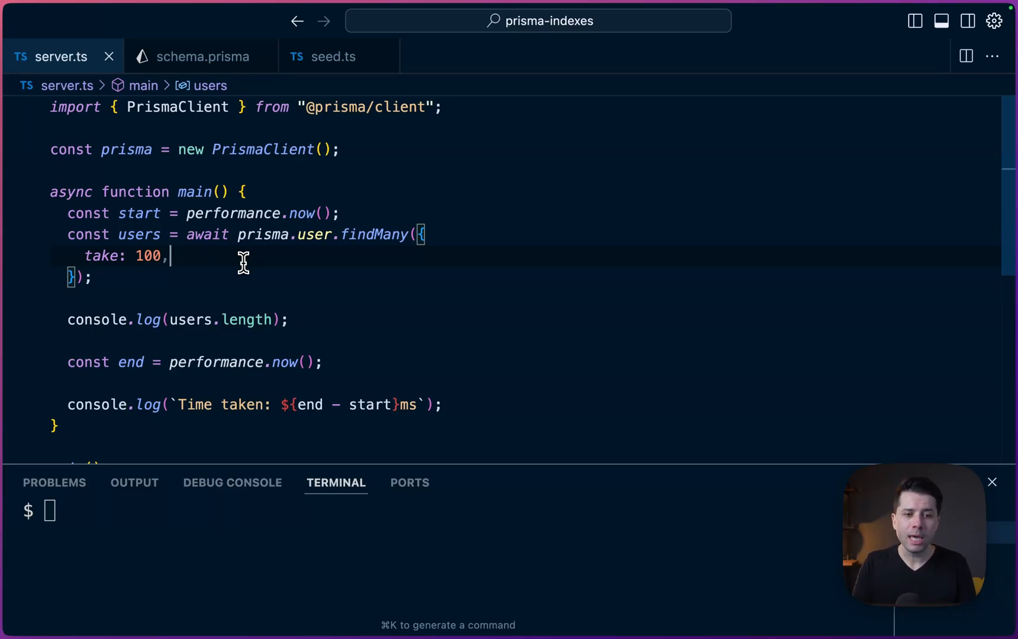
pyautogui.click(370, 213)
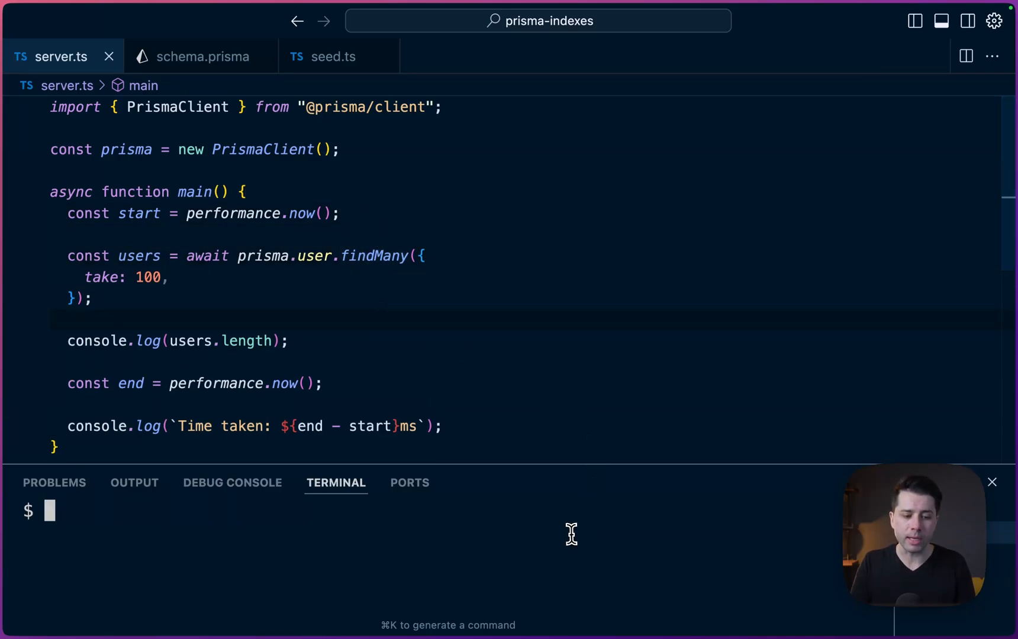
pyautogui.write('npm run dev')
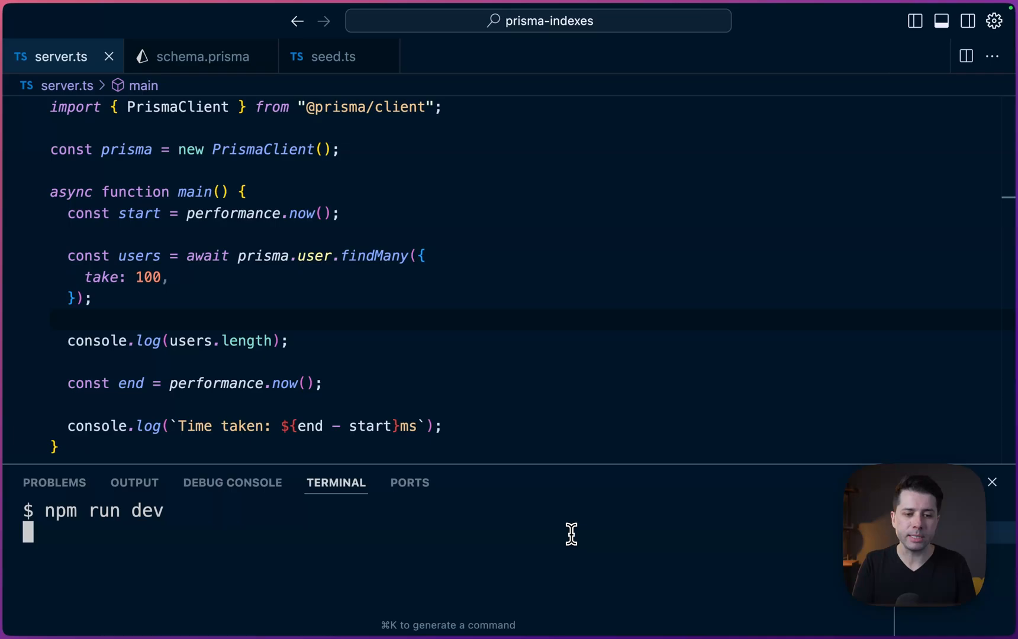
pyautogui.press('Enter')
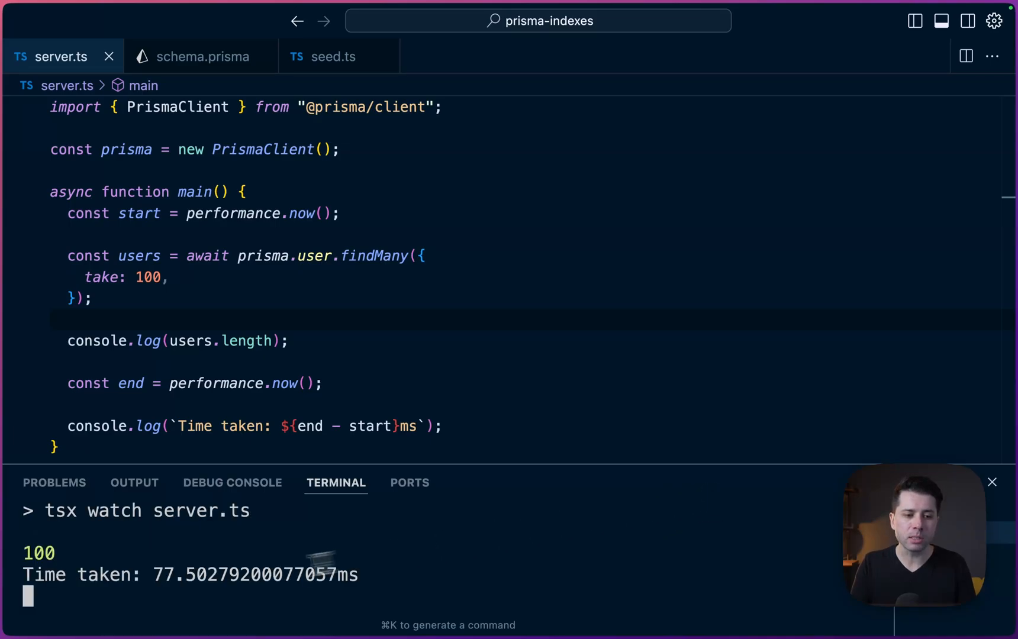
pyautogui.moveTo(152, 575); pyautogui.dragTo(355, 575)
pyautogui.write('where: {')
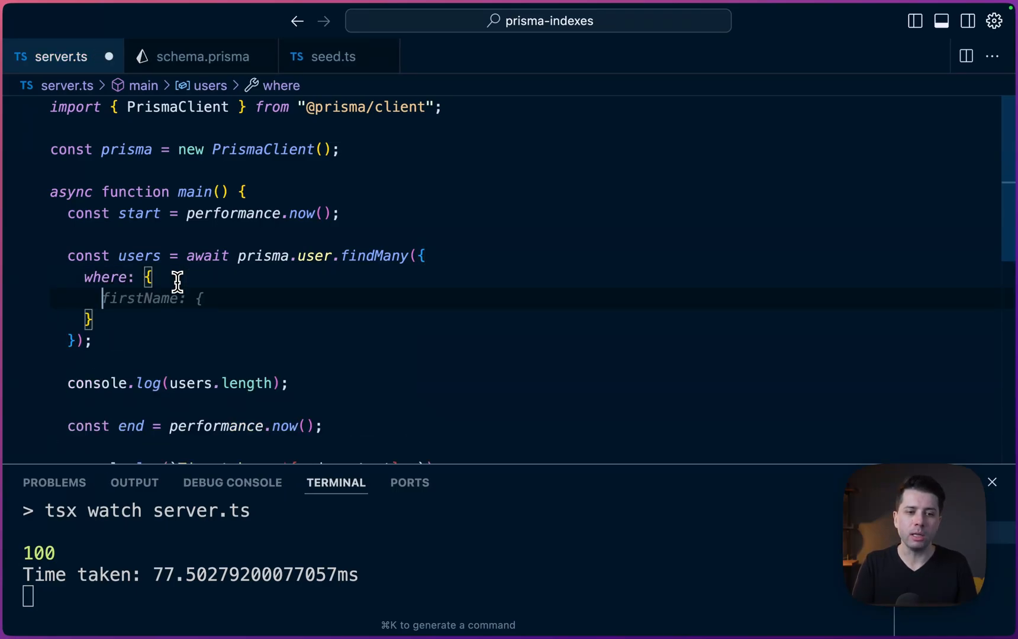
# Replace take: 100 with where lastName contains "Fay" so tsx watch reruns the query
pyautogui.write('lastName: {')
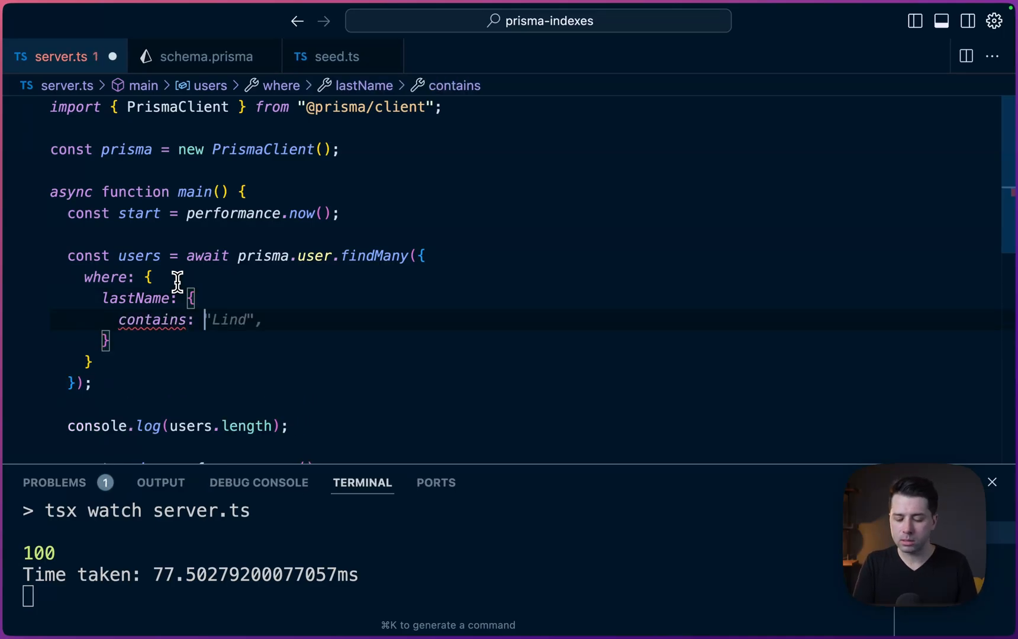
pyautogui.write('Fay",')
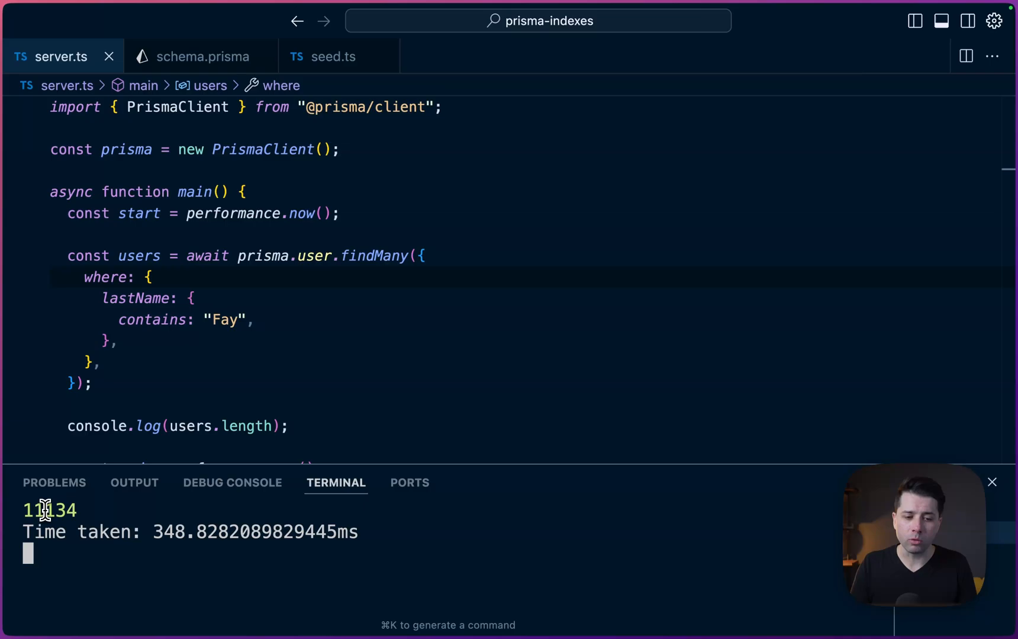
pyautogui.moveTo(199, 532)
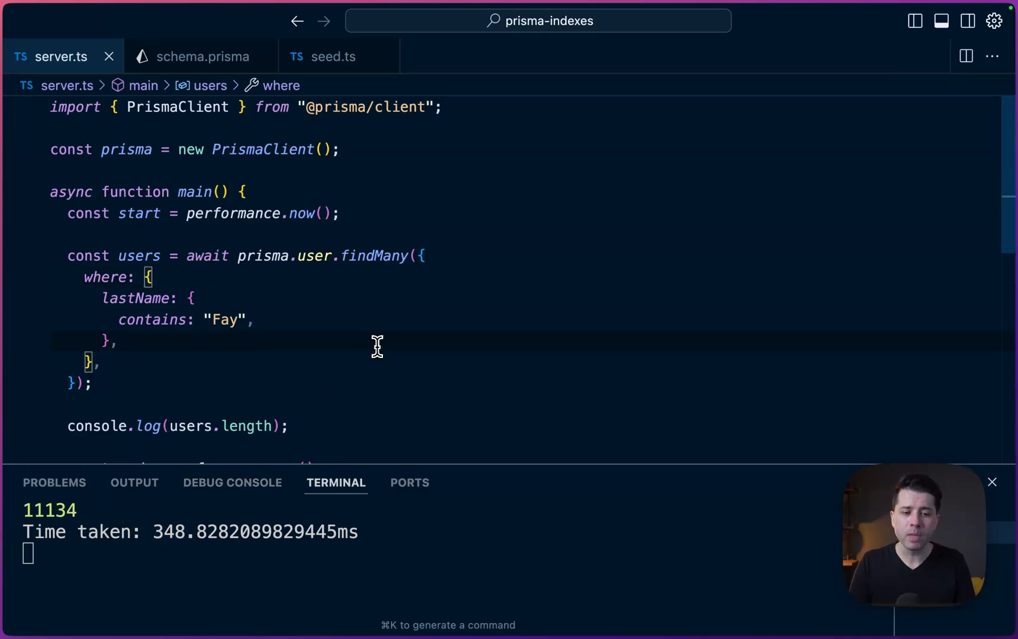
pyautogui.moveTo(201, 501)
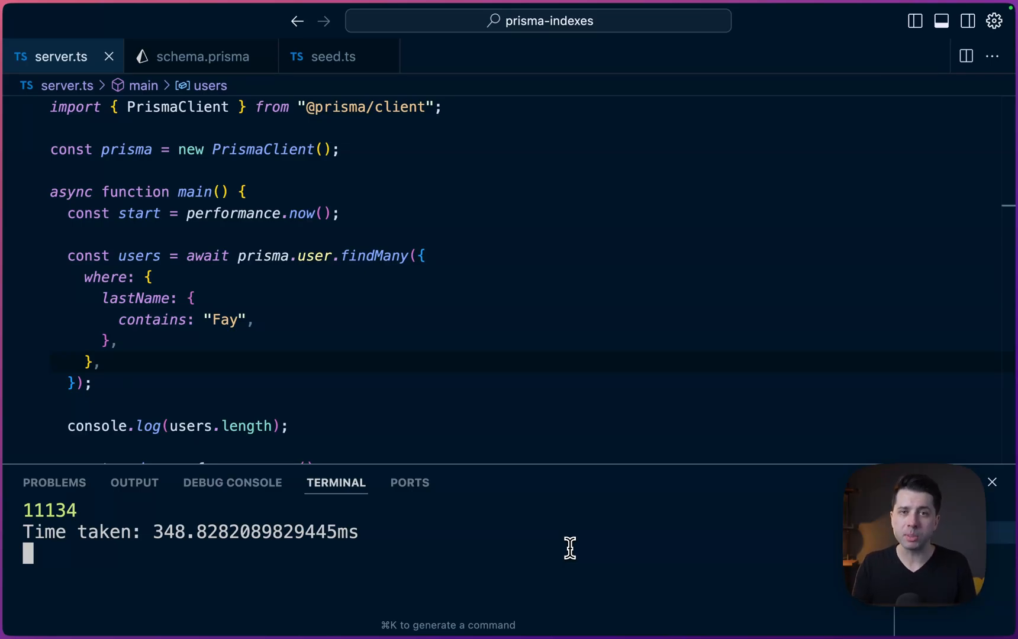
pyautogui.moveTo(435, 360)
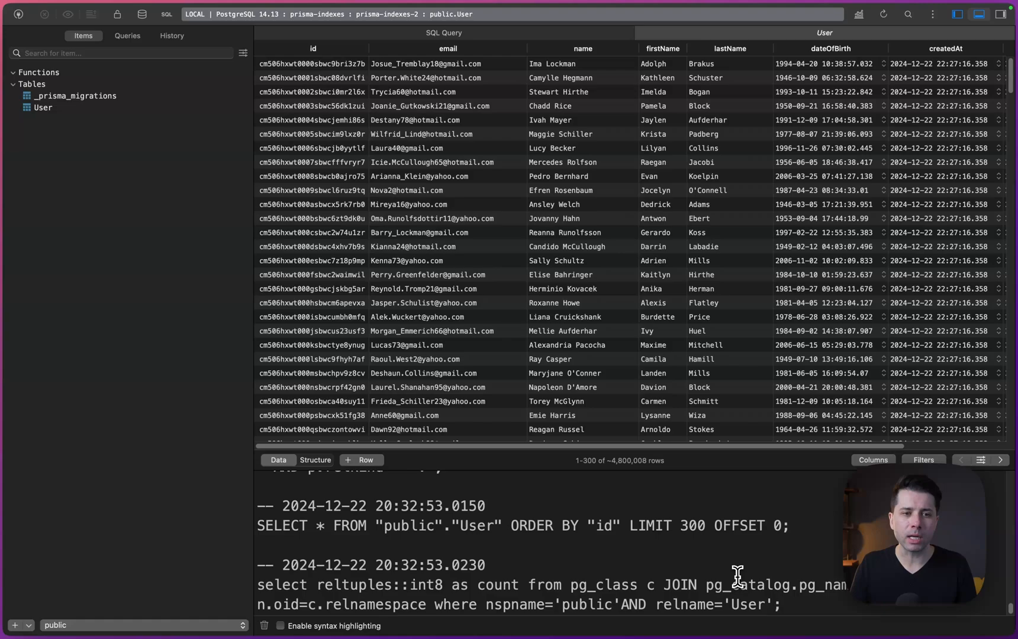
pyautogui.moveTo(523, 188)
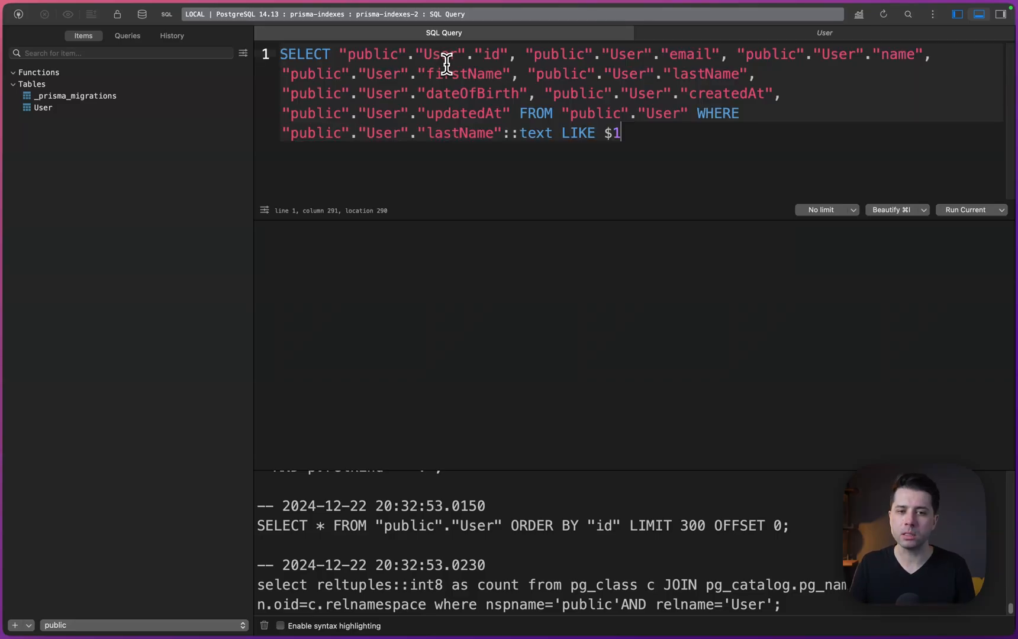
# Replace the $1 placeholder with 'Fay', end with a semicolon, and run the query for 10,056 rows
pyautogui.press('Backspace')
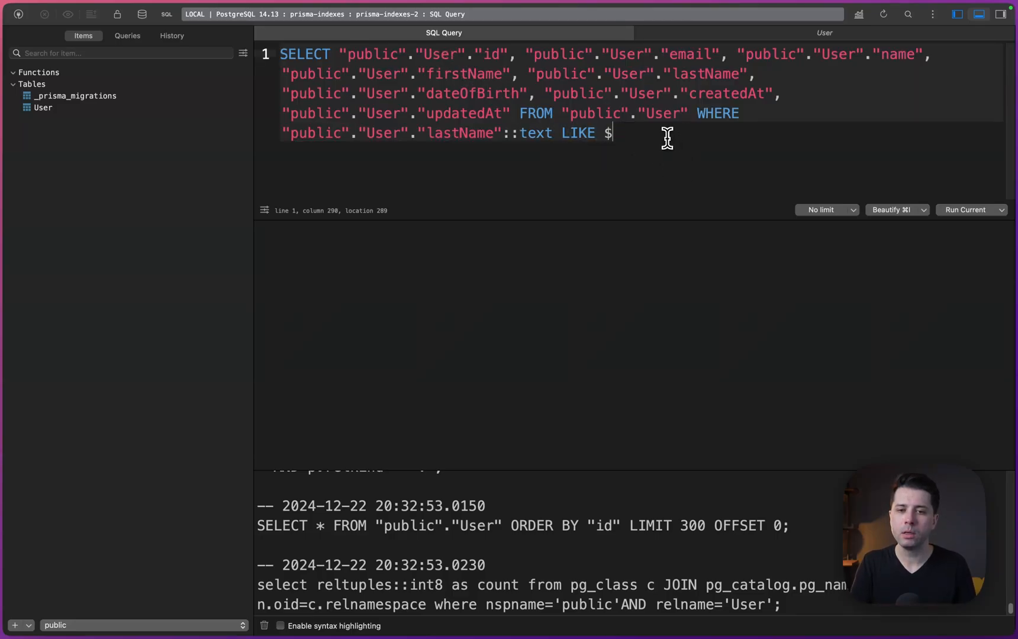
pyautogui.write("''")
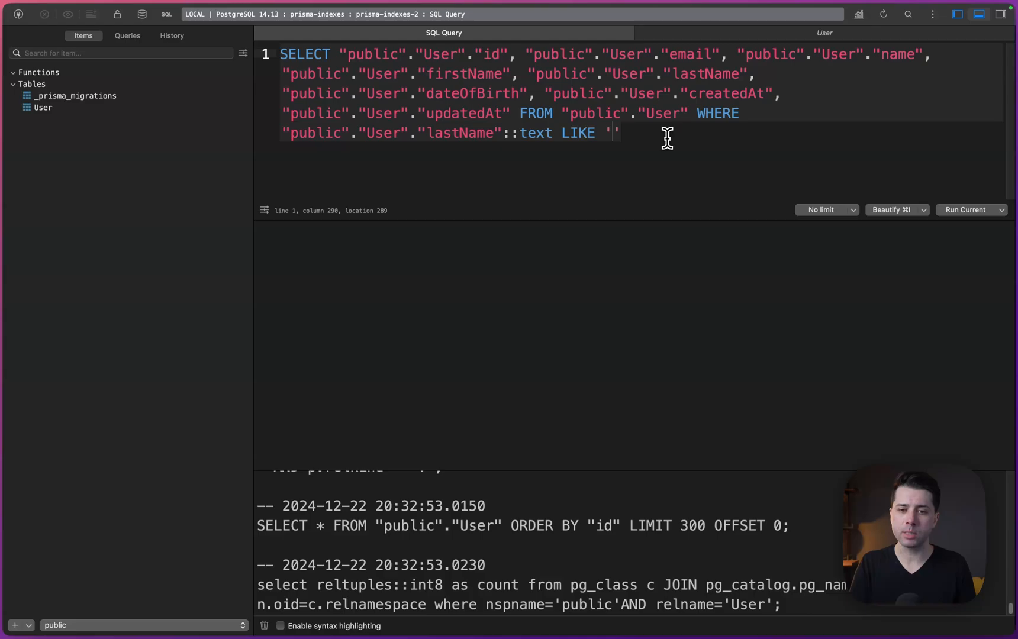
pyautogui.write('Fay')
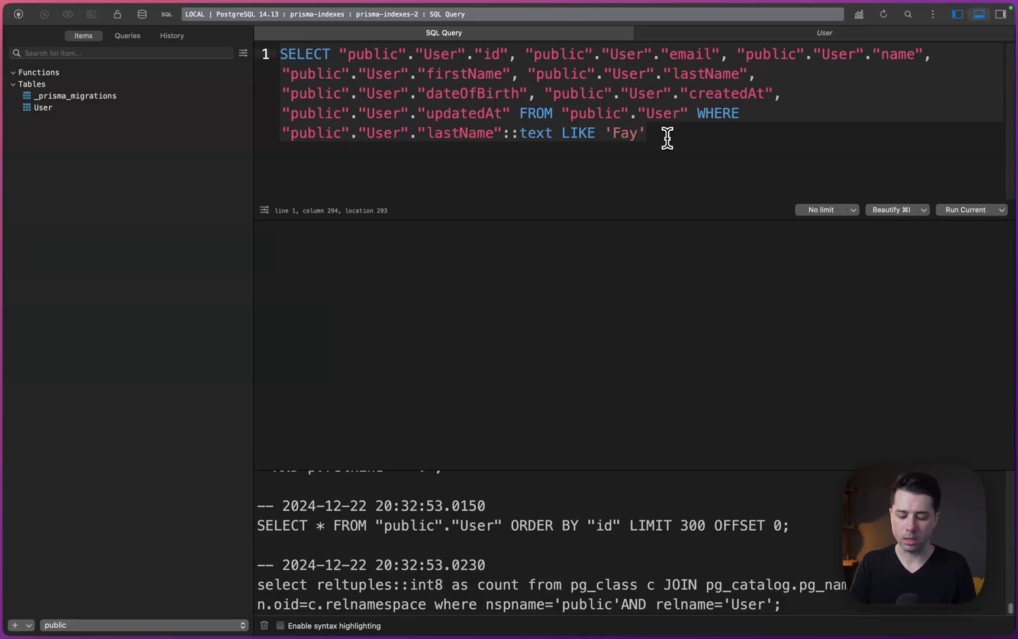
pyautogui.write(';')
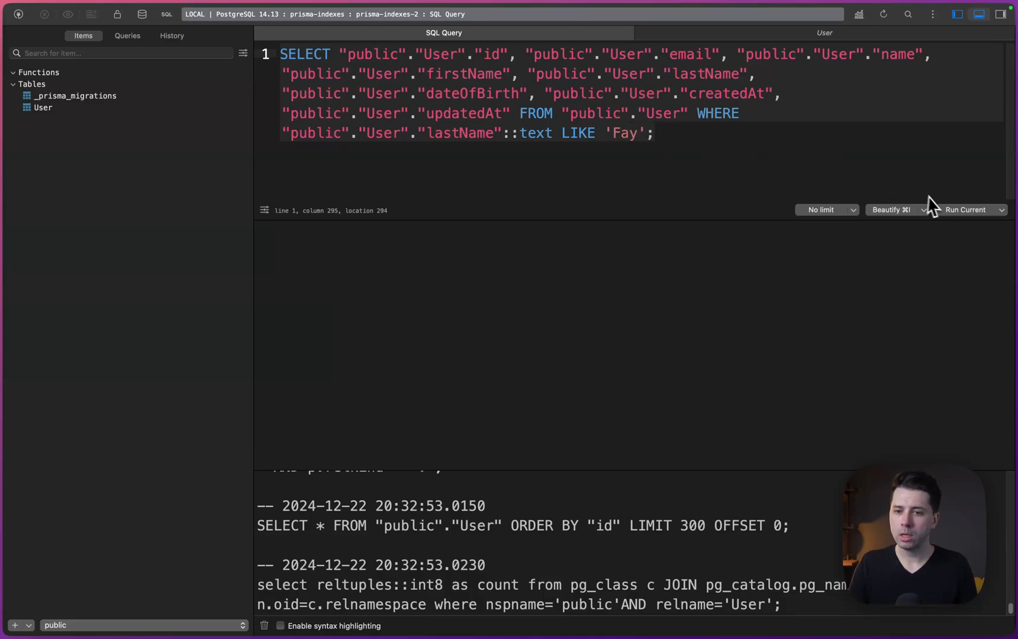
pyautogui.click(967, 210)
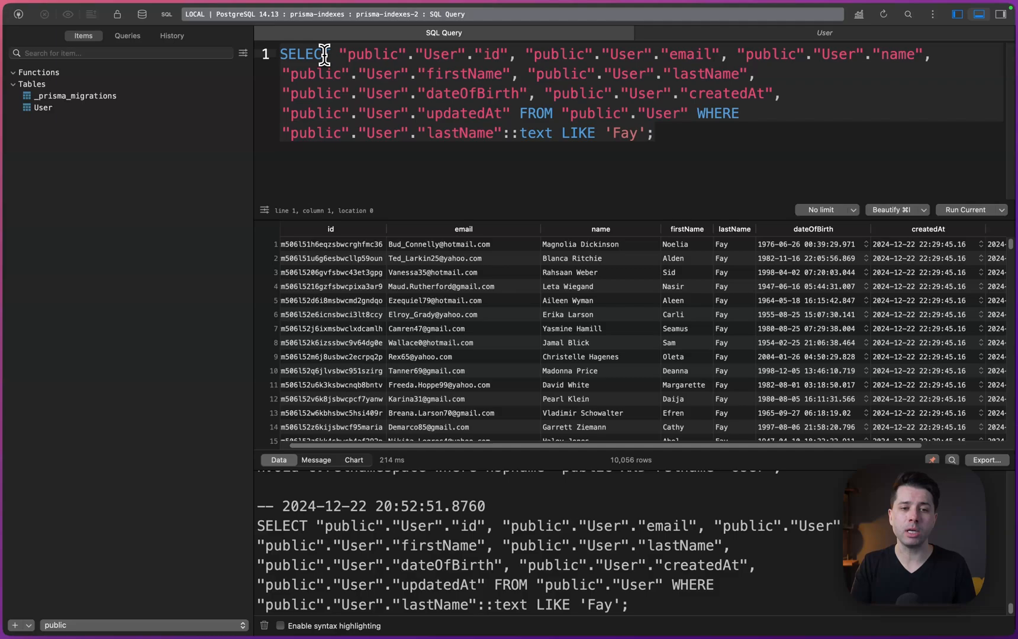
# Prefix the Fay query with EXPLAIN ANALYZE and run it to see the parallel sequential scan plan
pyautogui.write('EXPLAIN ANALYZE')
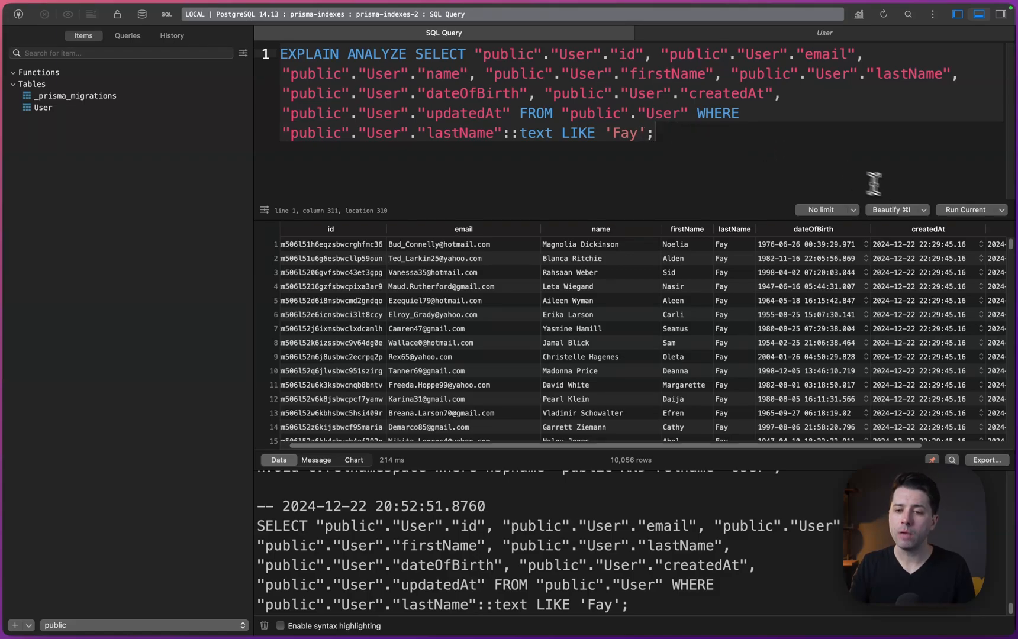
pyautogui.click(968, 210)
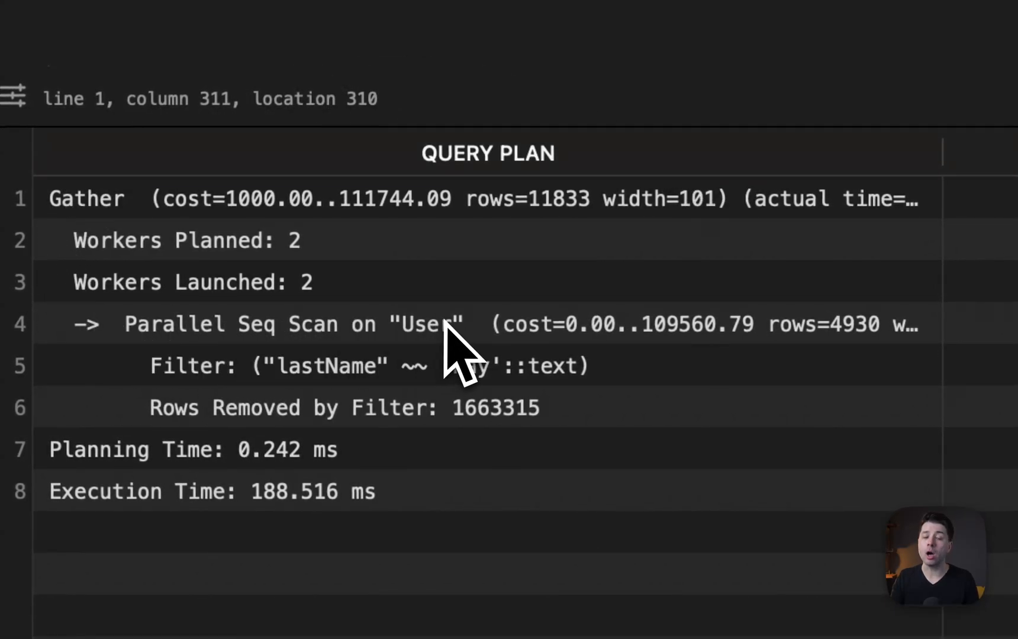
pyautogui.moveTo(205, 471)
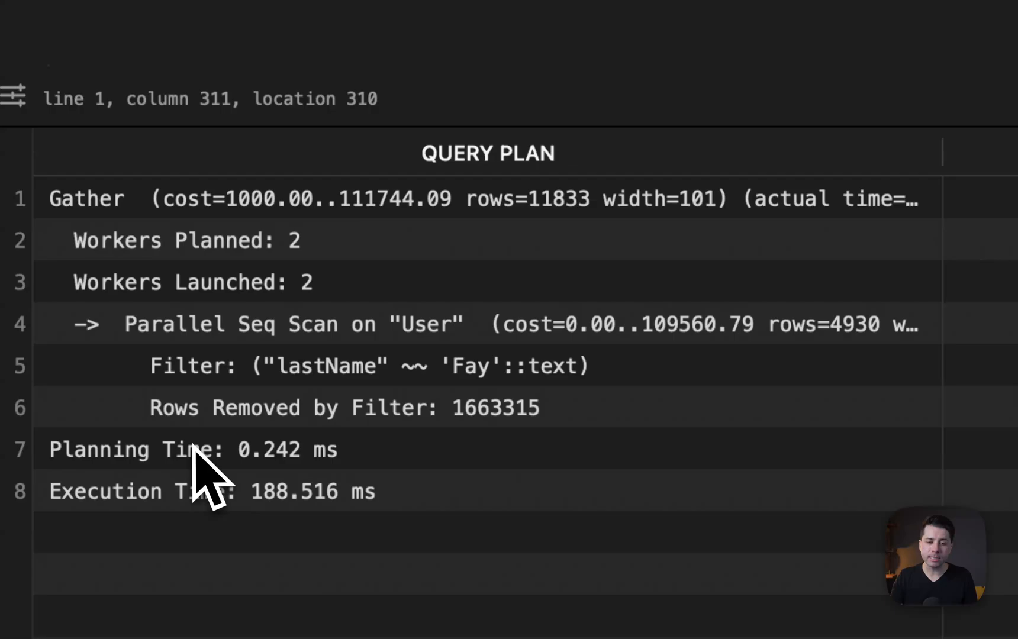
pyautogui.moveTo(534, 468)
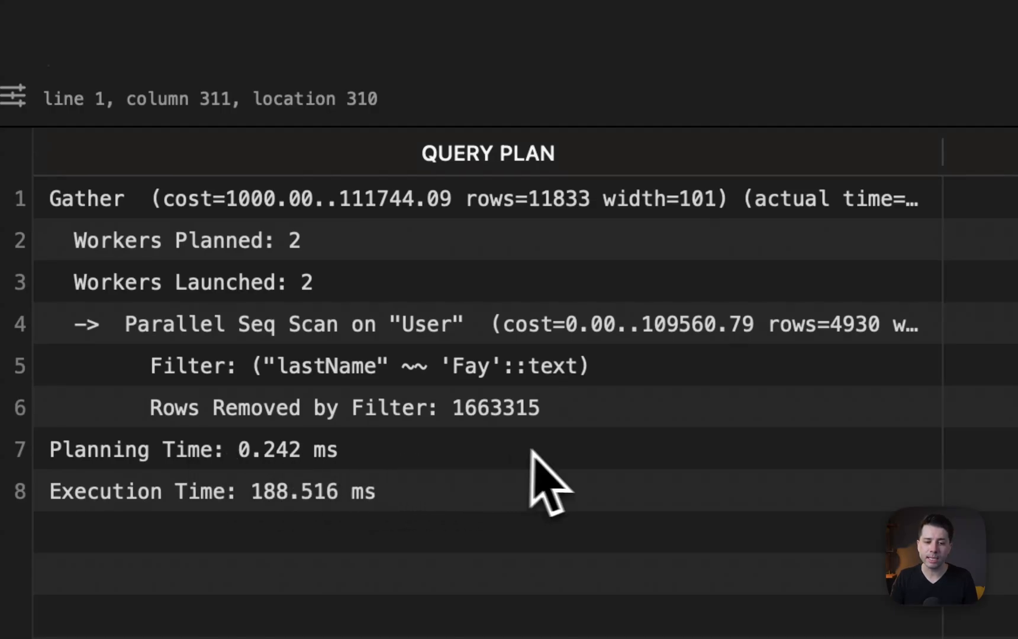
pyautogui.moveTo(293, 538)
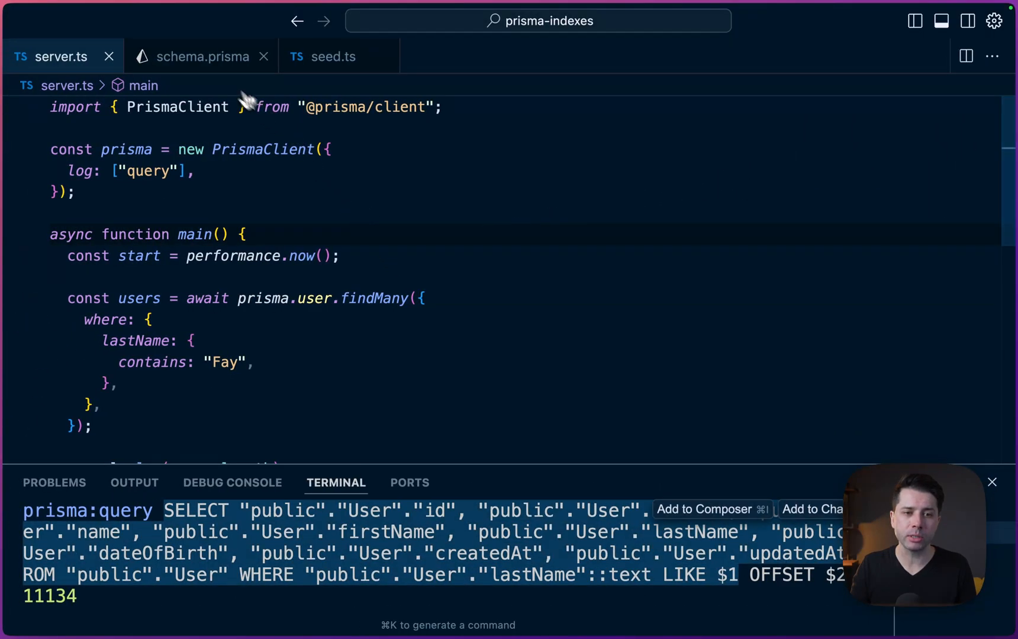
pyautogui.click(203, 56)
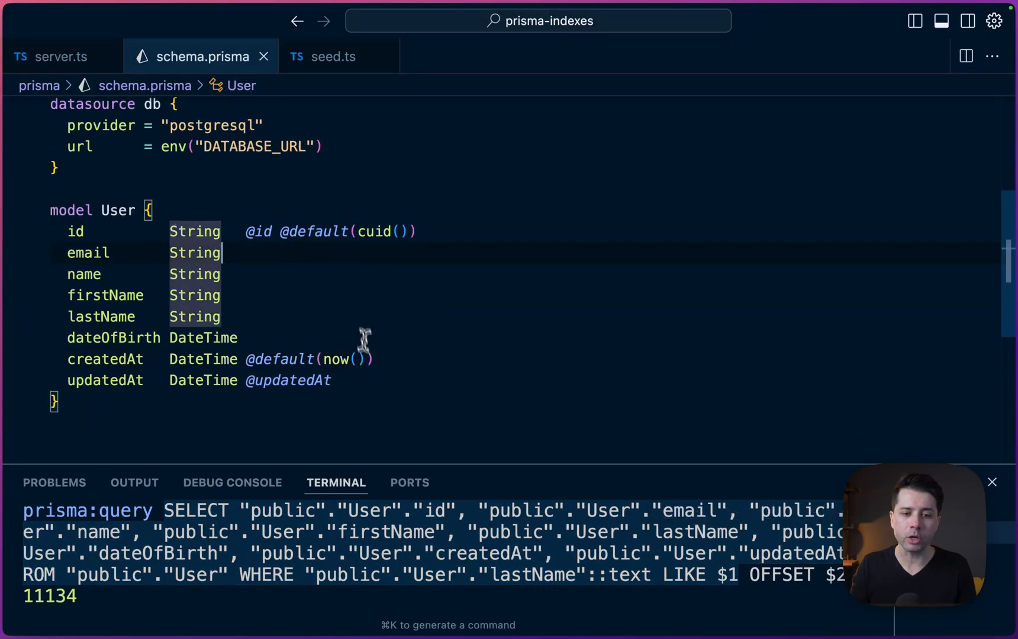
pyautogui.write('@@index([lastName])')
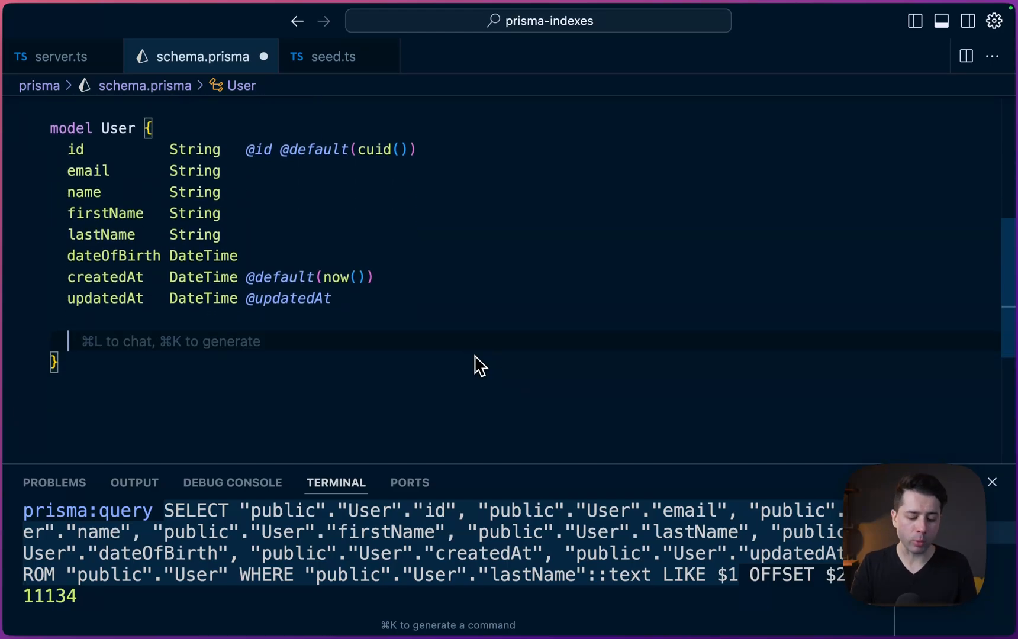
pyautogui.write('@@index([lastName])')
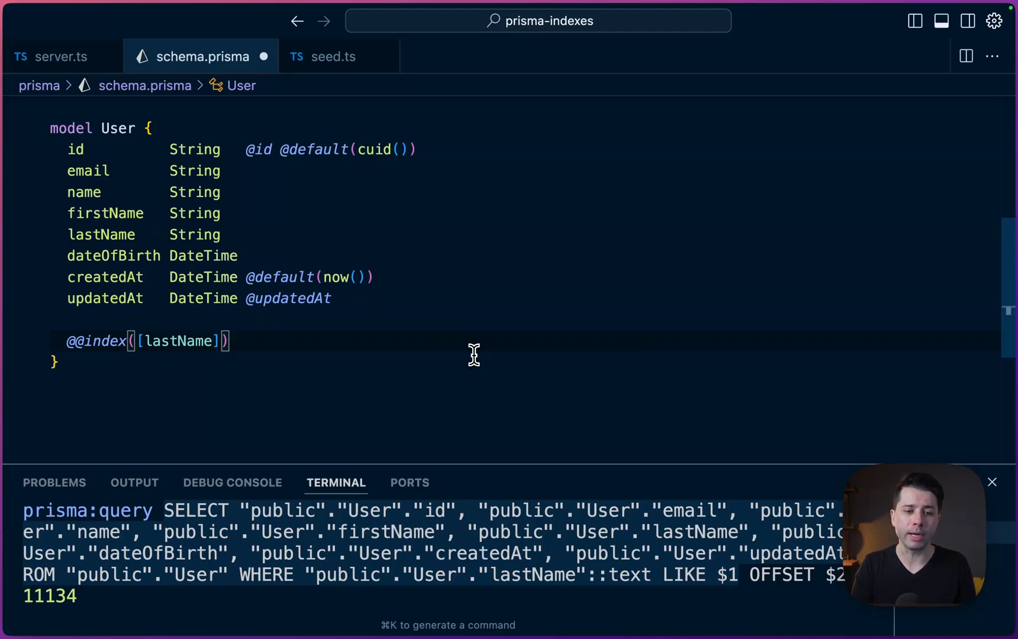
pyautogui.moveTo(471, 347)
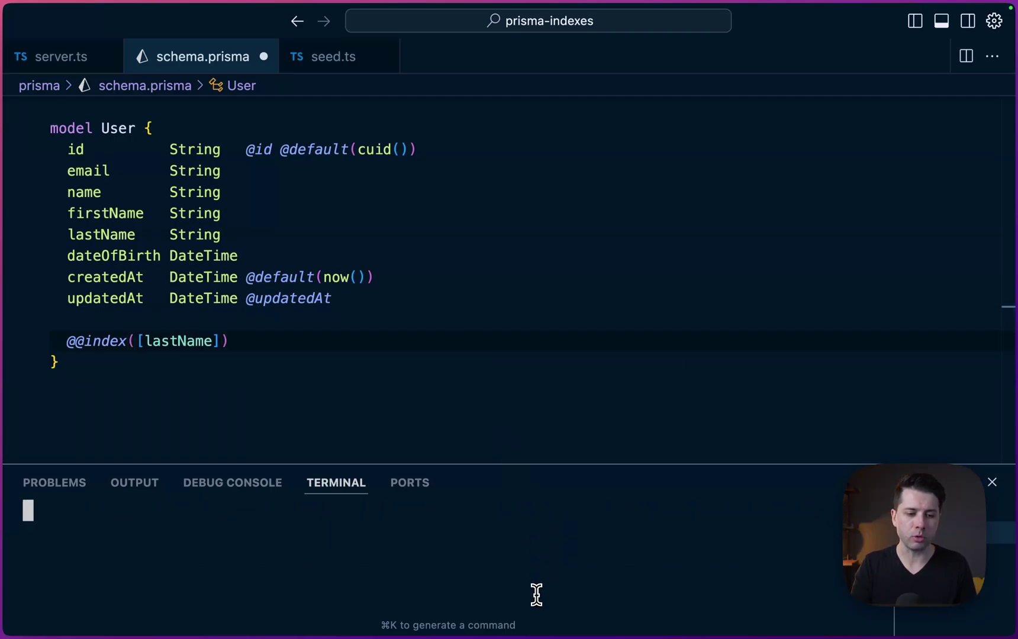
# Run npx prisma migrate dev --name "add last name index" to create the index
pyautogui.write('npx prisma migarte')
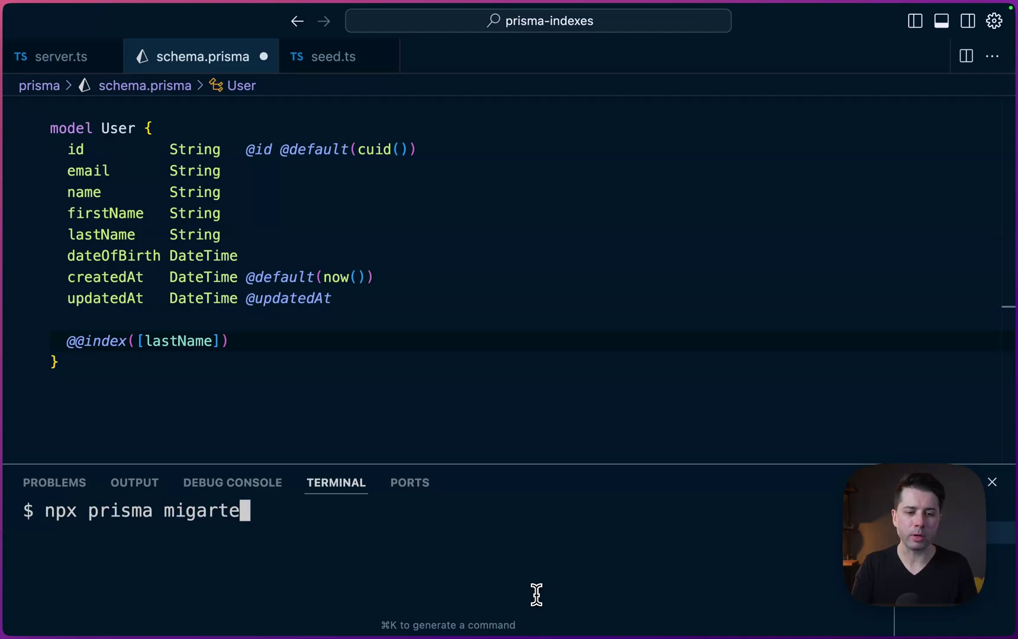
pyautogui.write('migrate d')
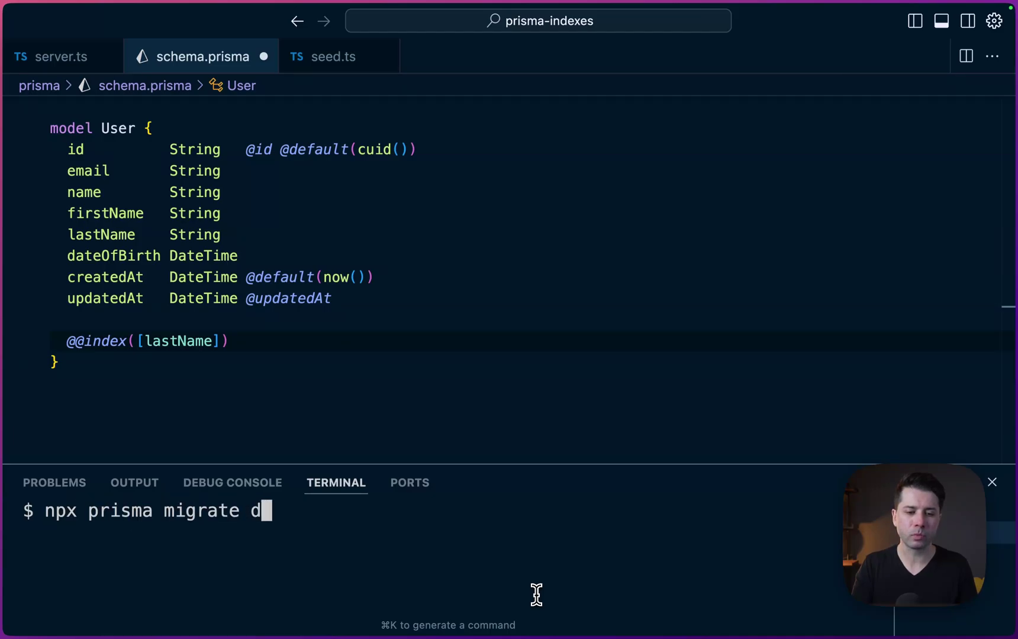
pyautogui.write('ev --name "add la')
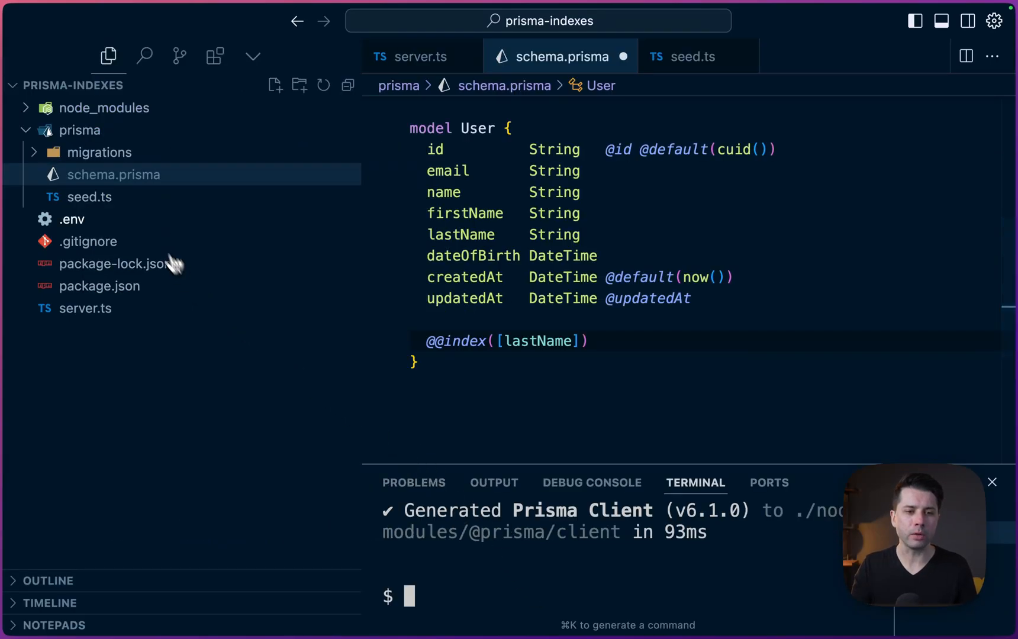
# Locate migration.sql under prisma/migrations/add_last_name_index showing CREATE INDEX on lastName
pyautogui.click(99, 152)
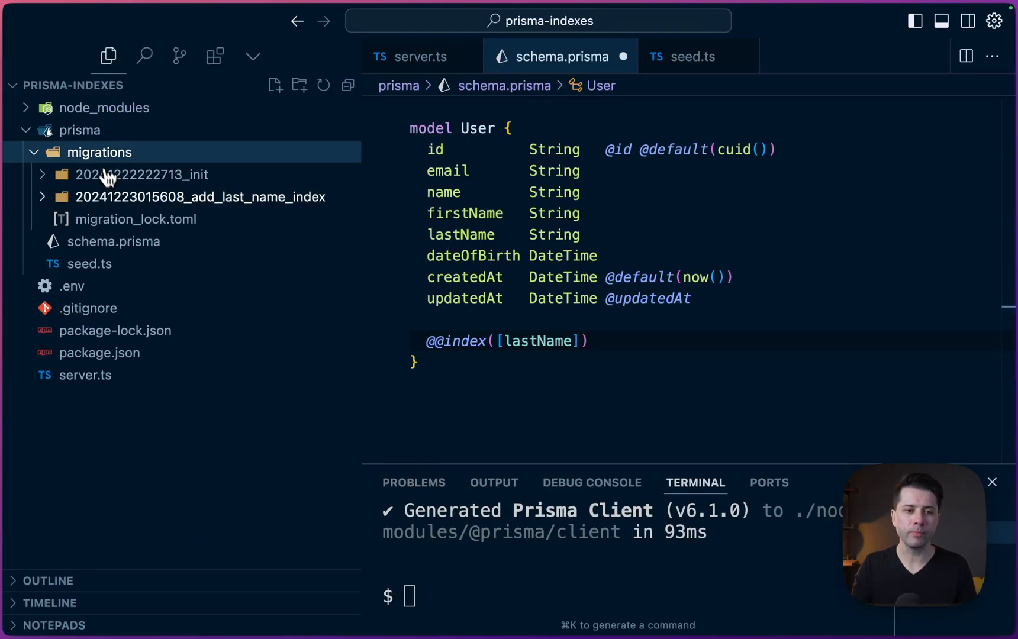
pyautogui.click(200, 197)
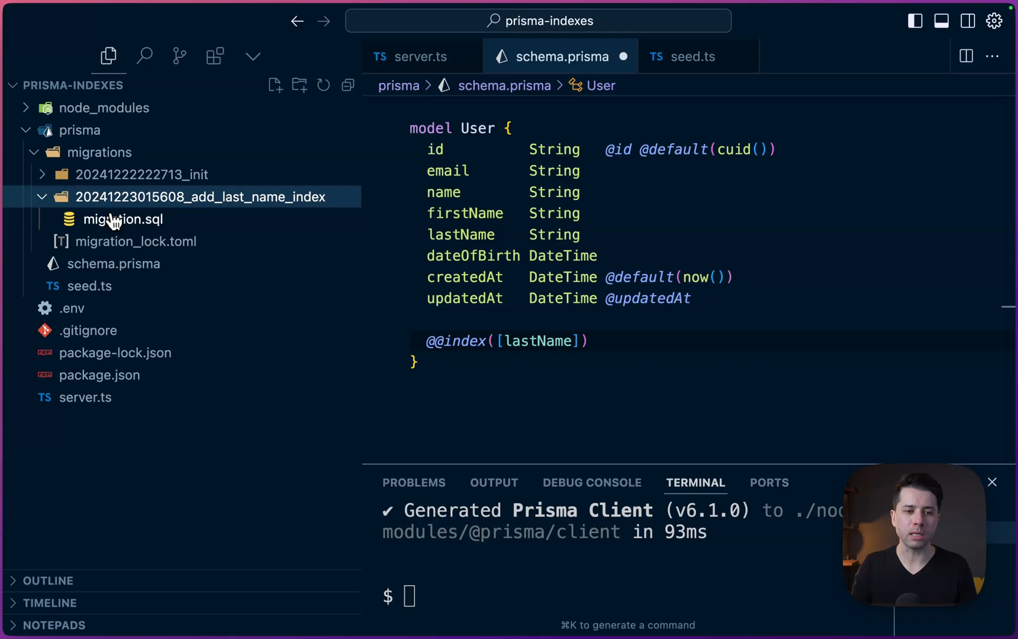
pyautogui.click(123, 219)
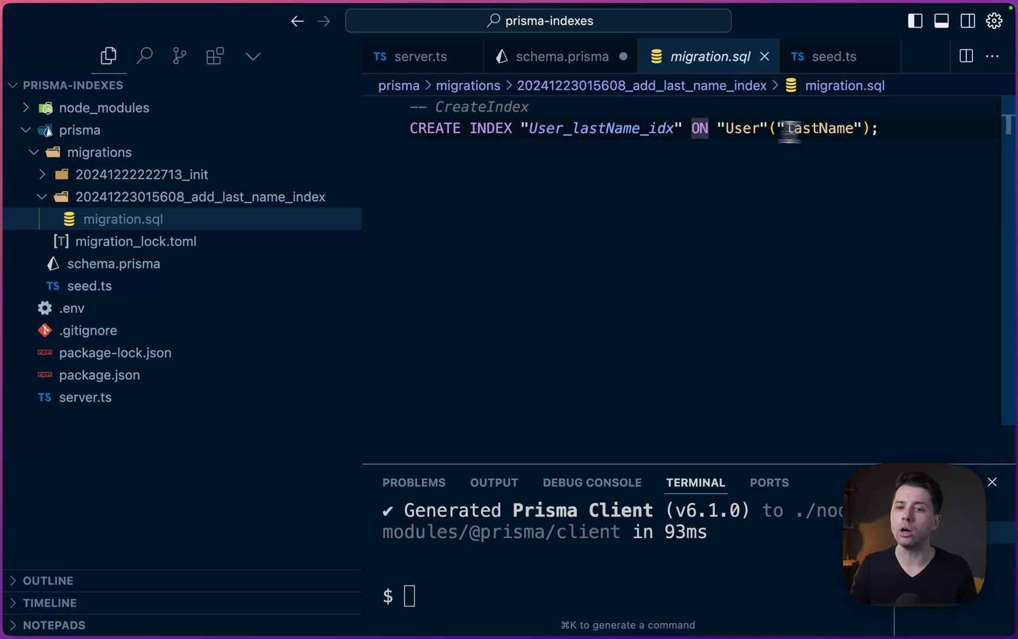
pyautogui.doubleClick(820, 128)
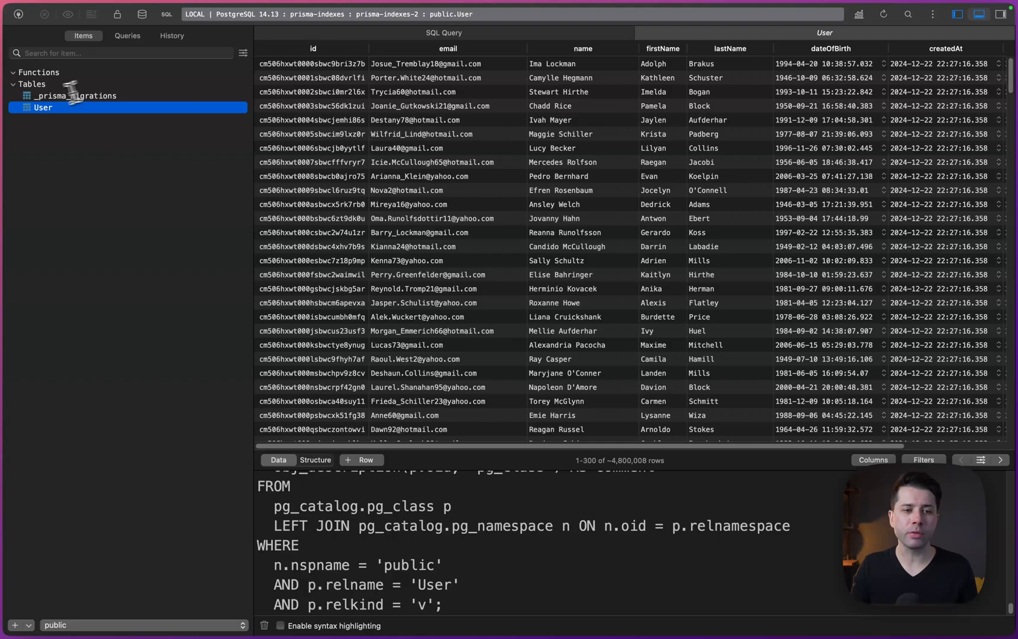
# Show the User table structure listing User_lastName_idx as a BTREE index on lastName
pyautogui.click(316, 460)
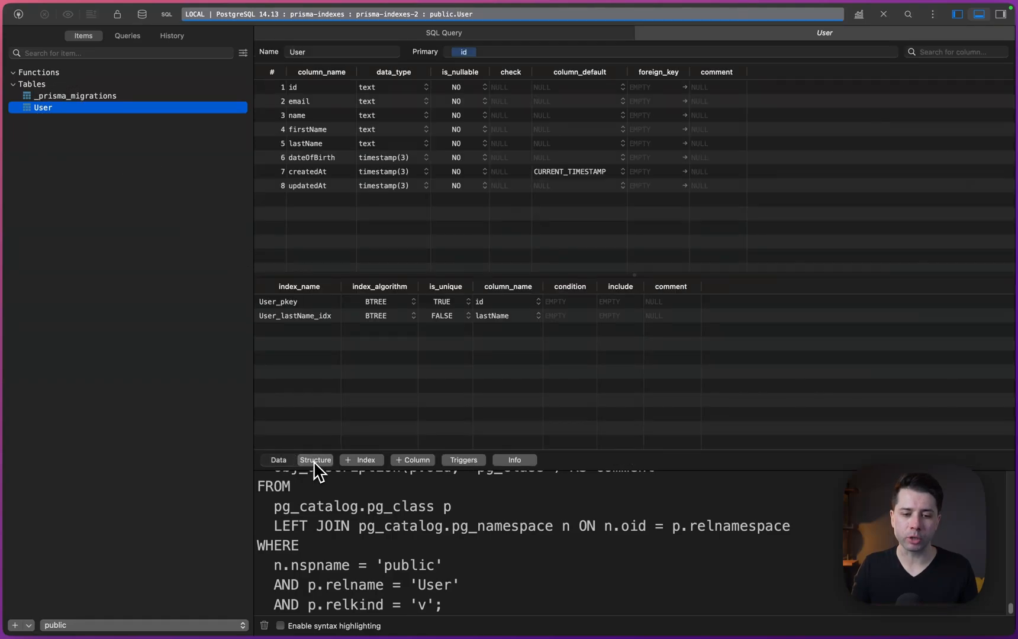
pyautogui.click(315, 461)
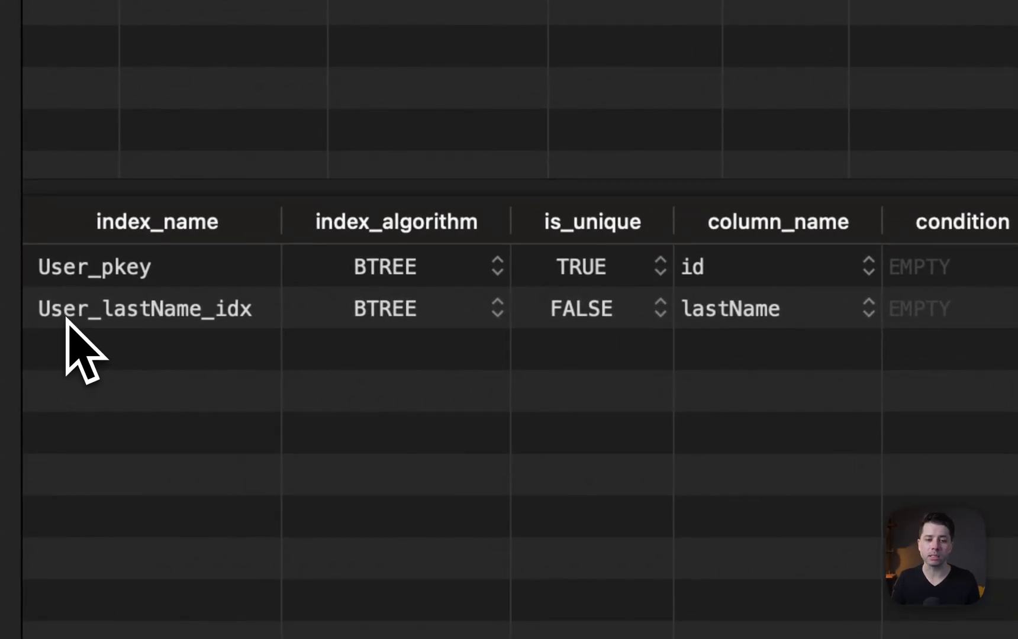
pyautogui.moveTo(159, 350)
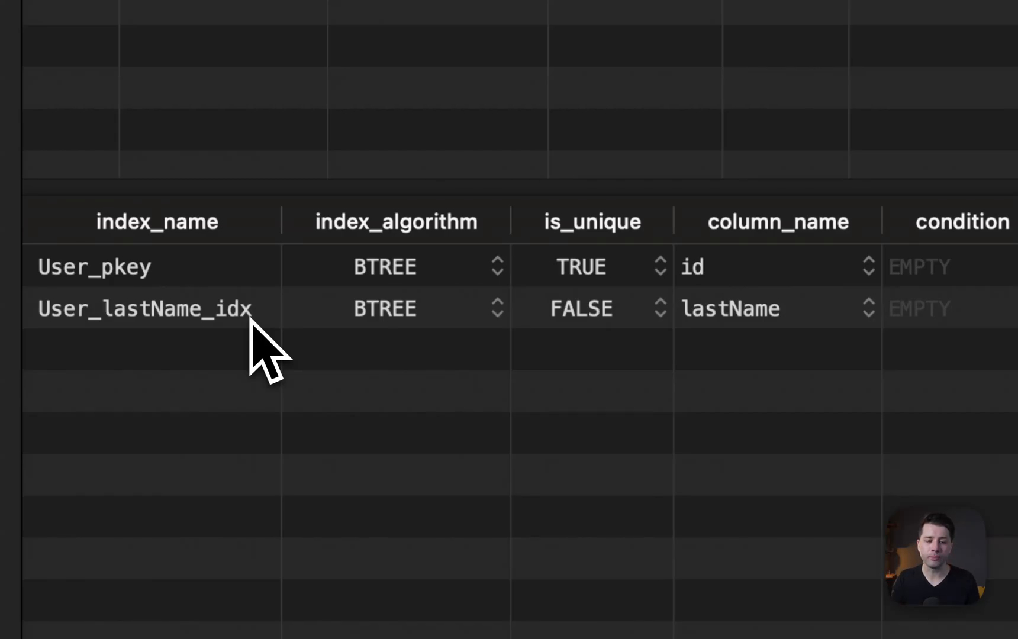
pyautogui.moveTo(371, 345)
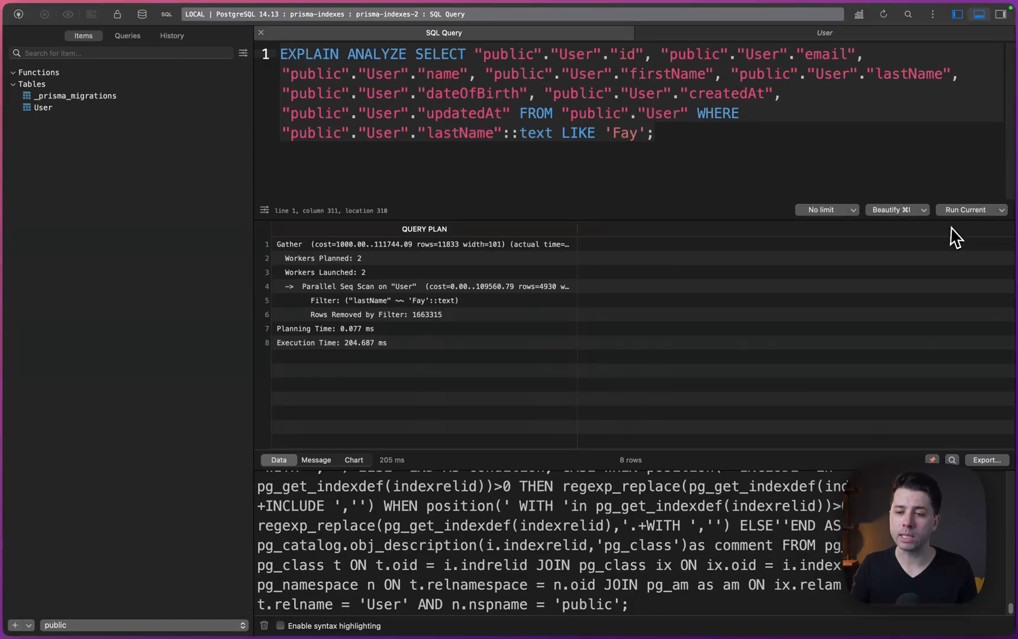
# Rerun EXPLAIN ANALYZE so the plan uses a bitmap index scan on User_lastName_idx at about 53 ms
pyautogui.click(967, 210)
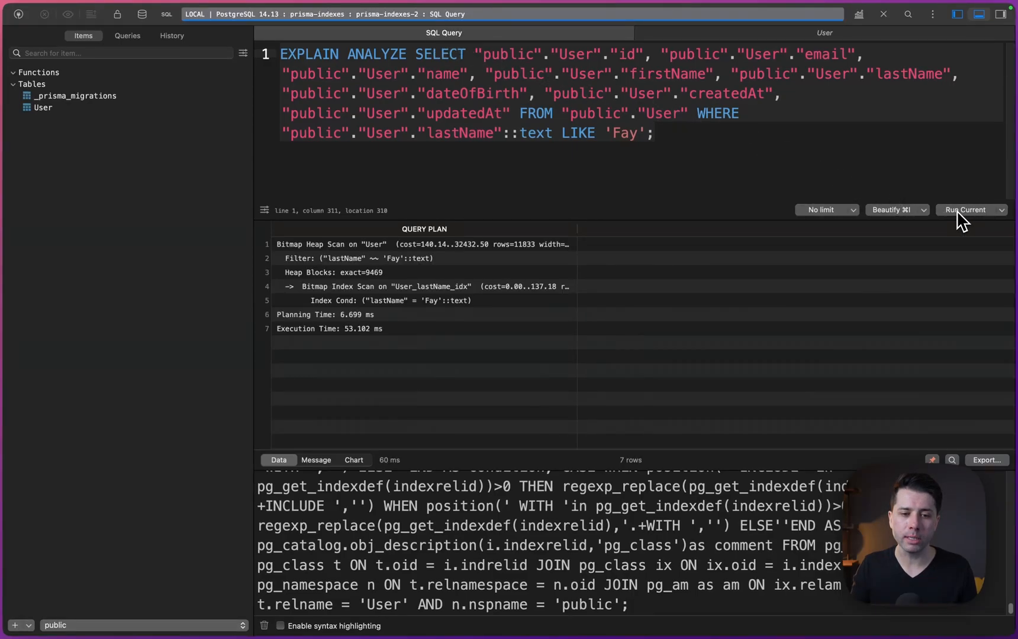
pyautogui.click(966, 210)
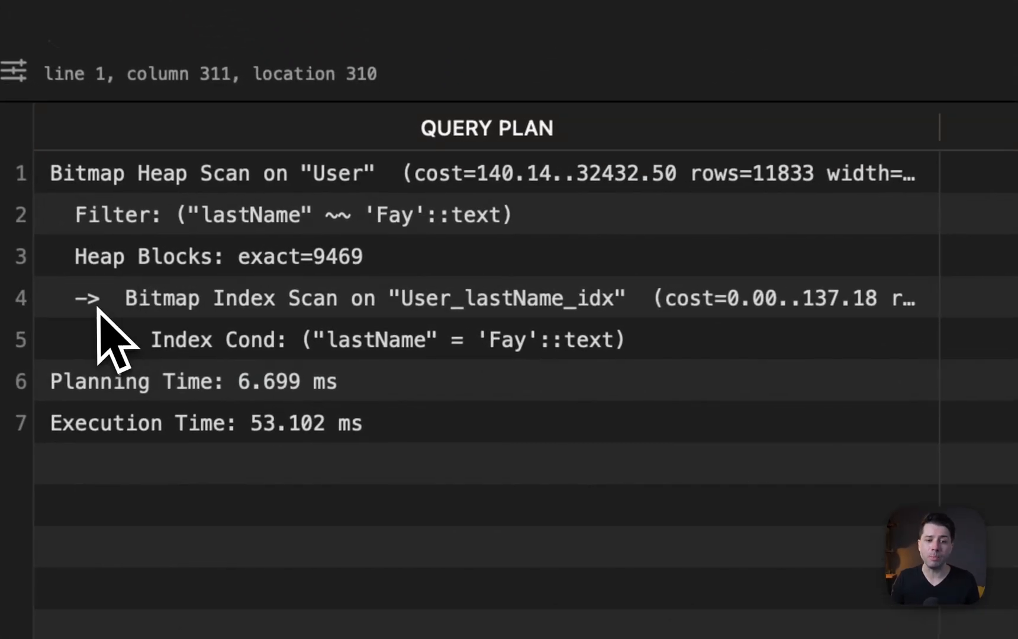
pyautogui.moveTo(400, 341)
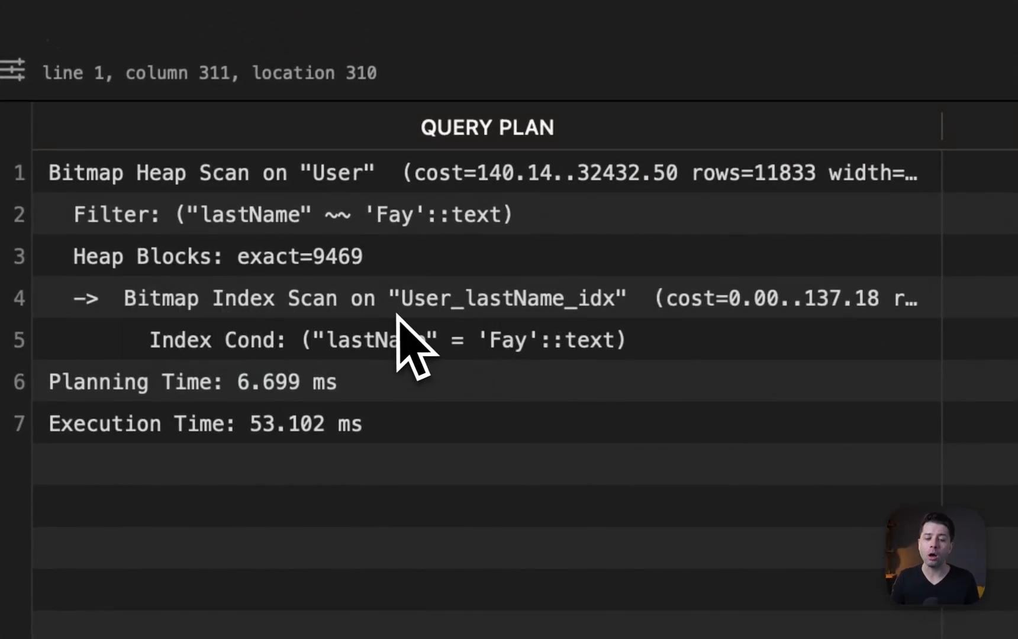
pyautogui.moveTo(602, 338)
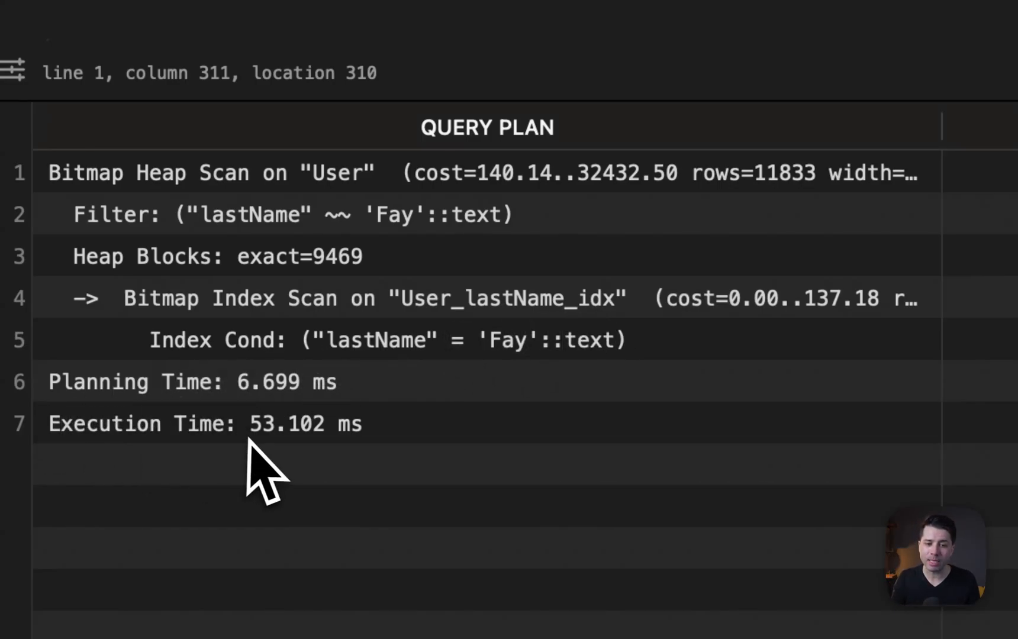
pyautogui.moveTo(267, 479)
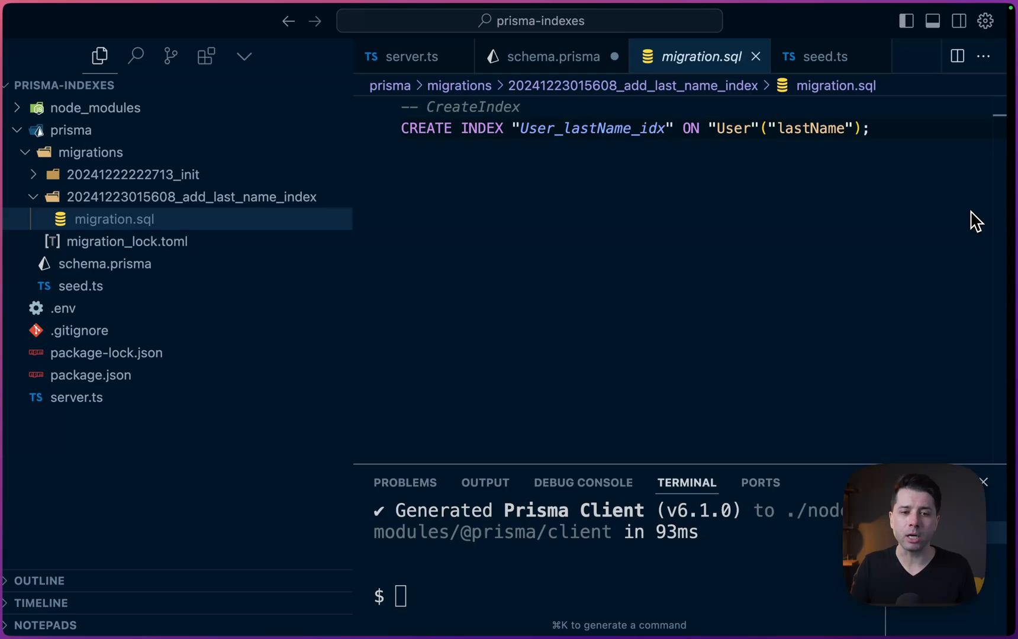
pyautogui.click(549, 56)
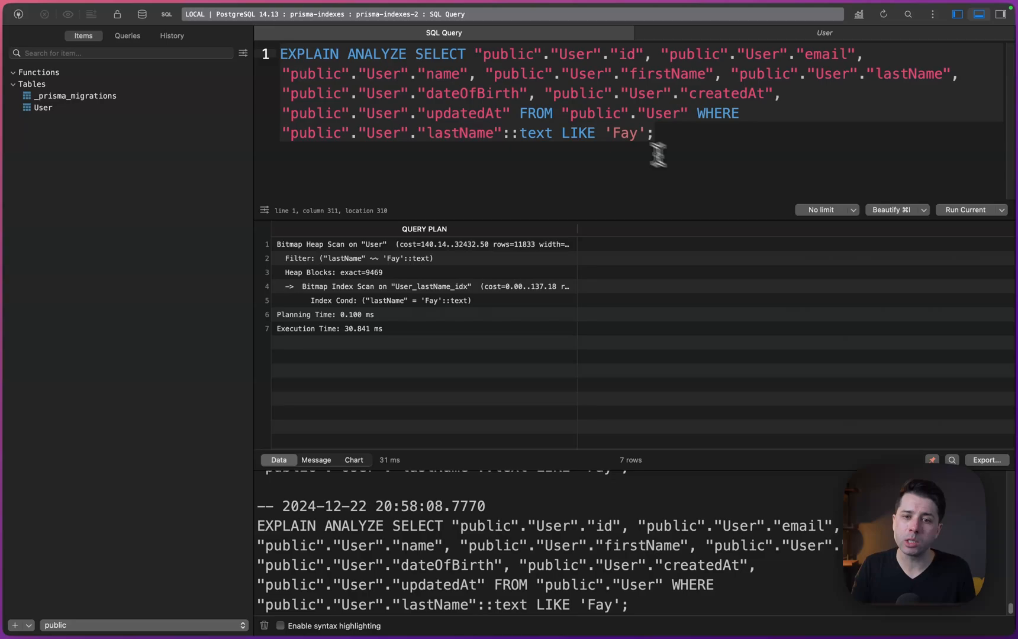
# Rerun the EXPLAIN ANALYZE query, now planning in 0.1 ms and executing in about 31 ms
pyautogui.doubleClick(578, 133)
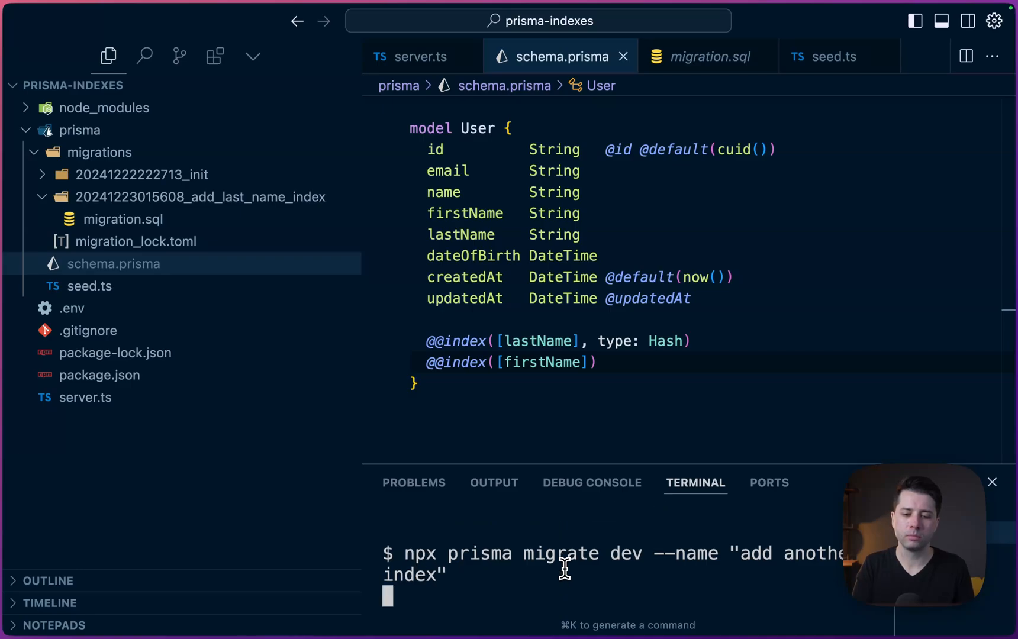
# Run npx prisma migrate dev --name "add another index" for the hash lastName and firstName indexes
pyautogui.press('Enter')
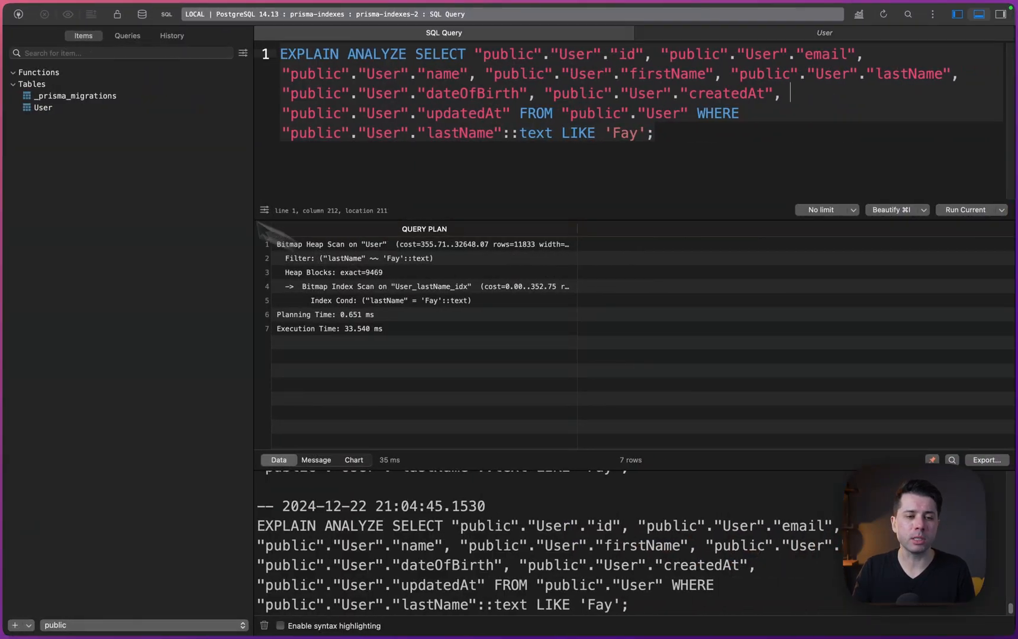
# View the User table structure showing HASH User_lastName_idx and BTREE User_firstName_idx
pyautogui.click(43, 108)
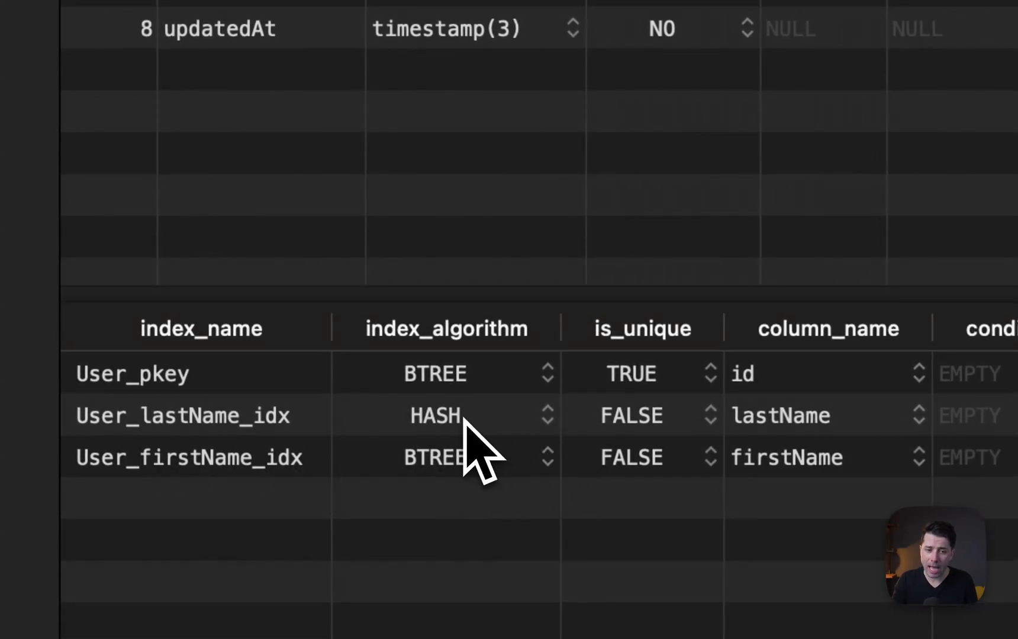
pyautogui.moveTo(208, 491)
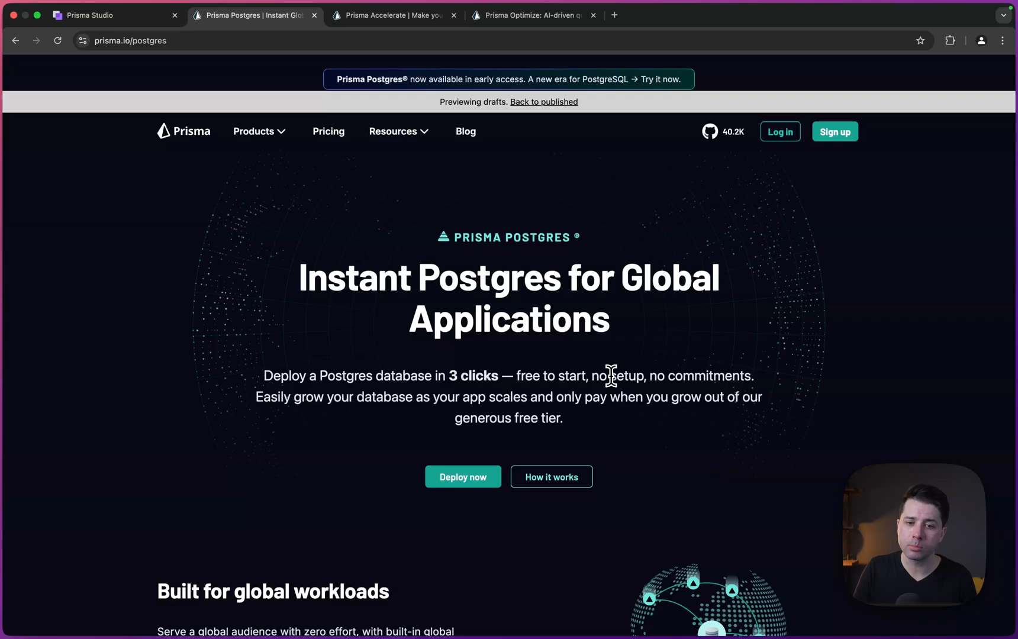
pyautogui.moveTo(397, 376)
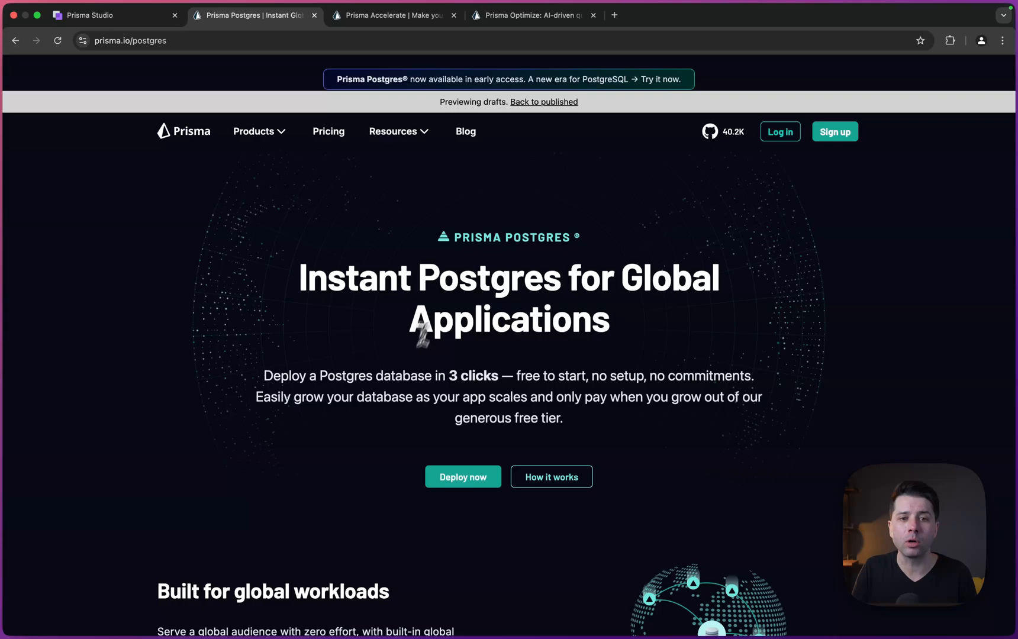
# Switch the browser to the Prisma Postgres product tab on prisma.io/postgres
pyautogui.click(398, 15)
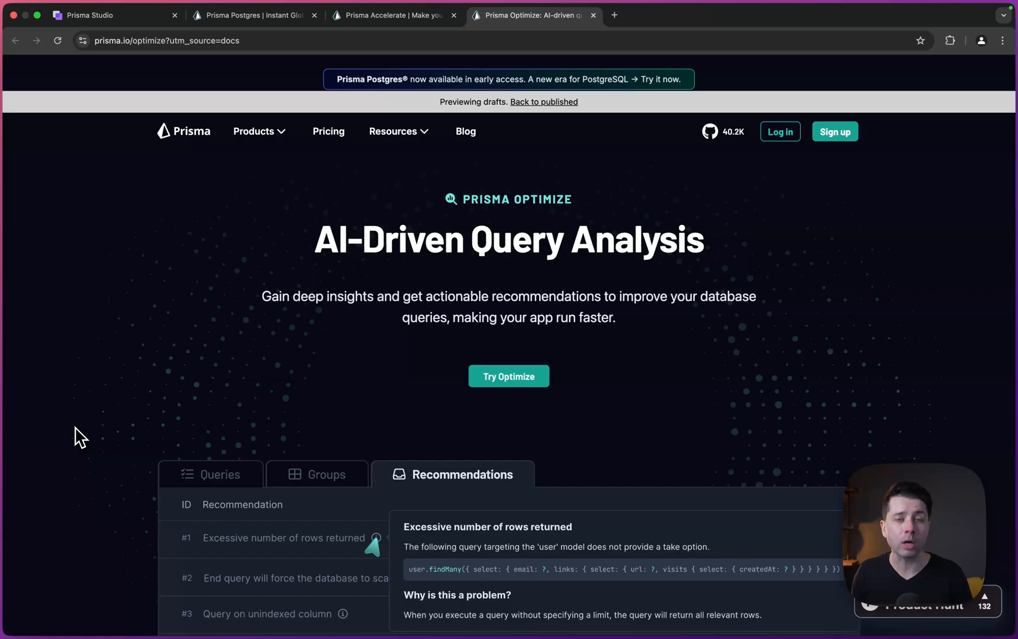
# Browse the Prisma Optimize demo's Queries and Recommendations views
pyautogui.click(213, 475)
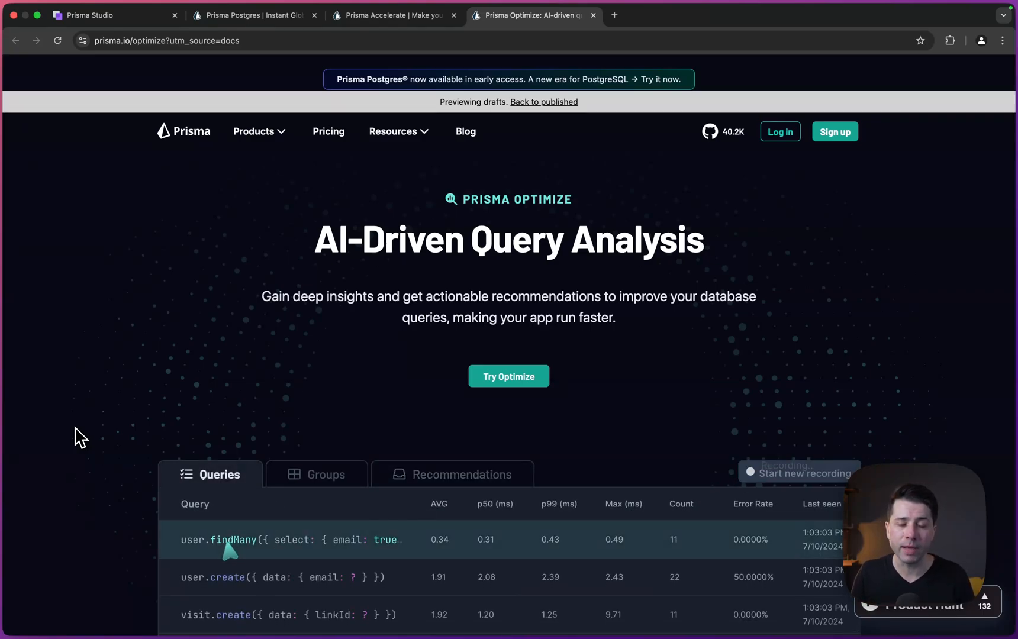
pyautogui.click(463, 475)
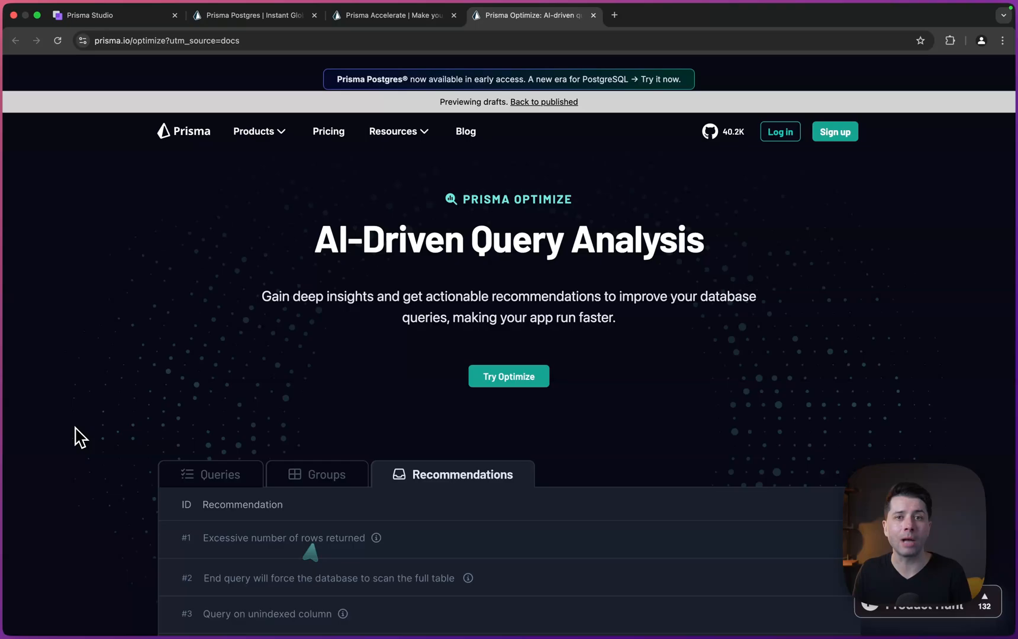